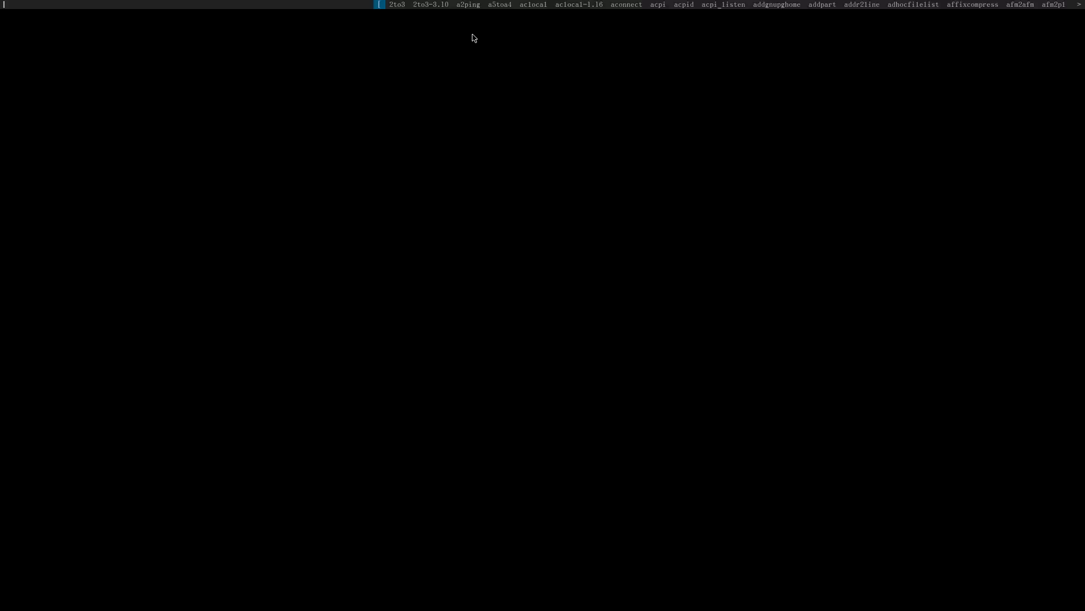
Step: Launch the Chromium browser from the dmenu launcher by entering 'chrom'
text(chrom)
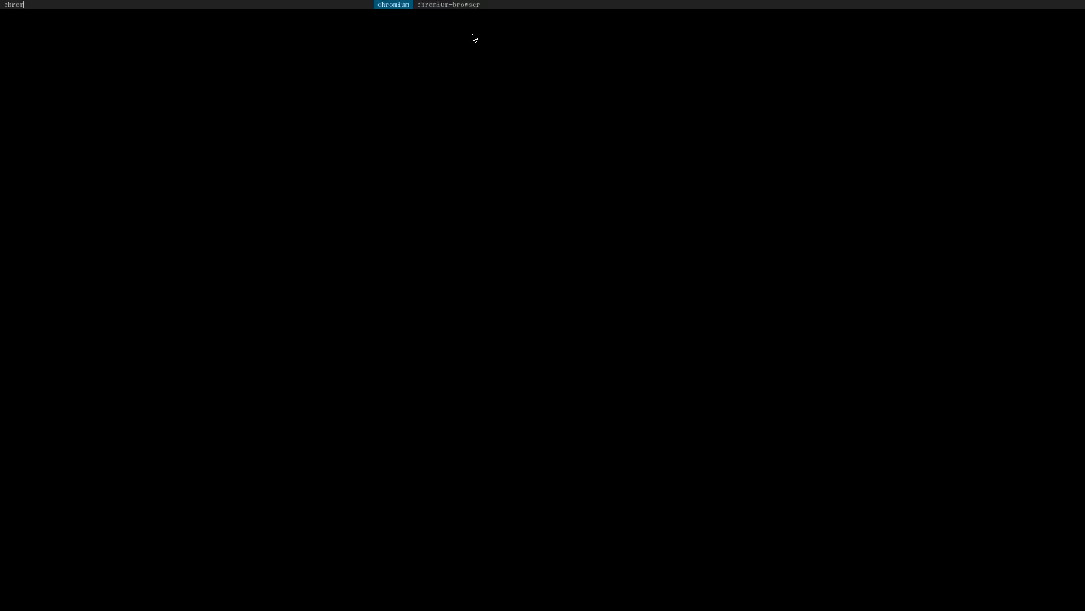
key(Return)
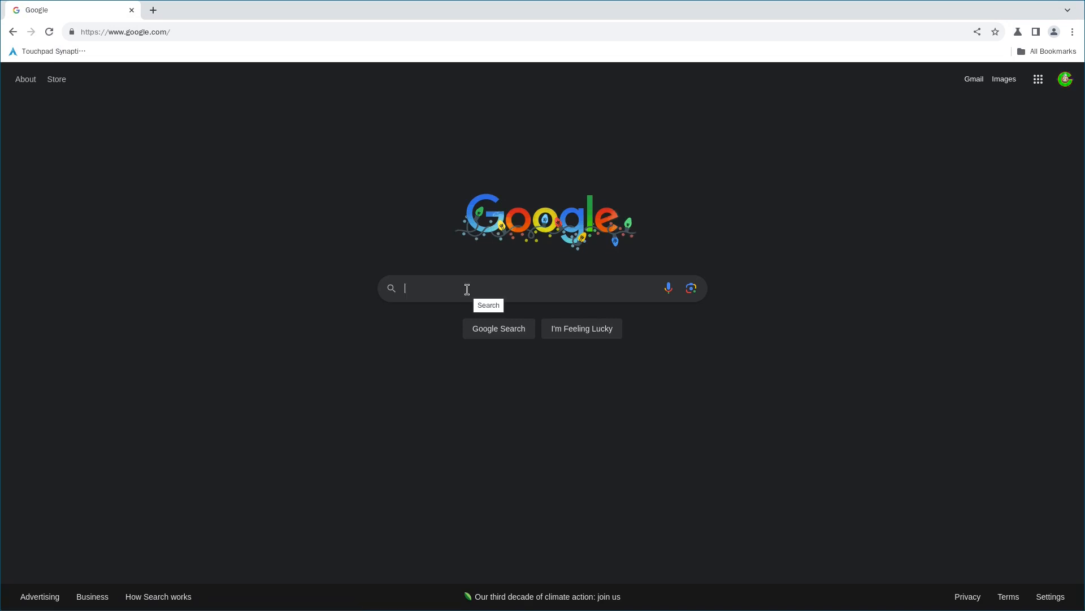
Step: Search Google for 'circle generator' and scroll to the ScottMurray.me Circle Generator result
text(circir)
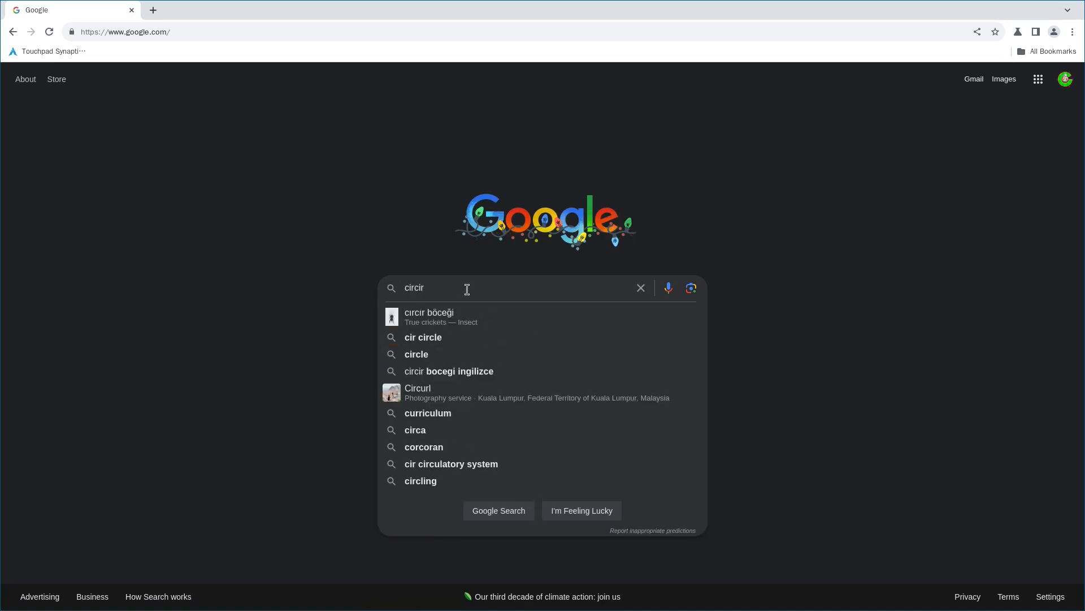
text(circle)
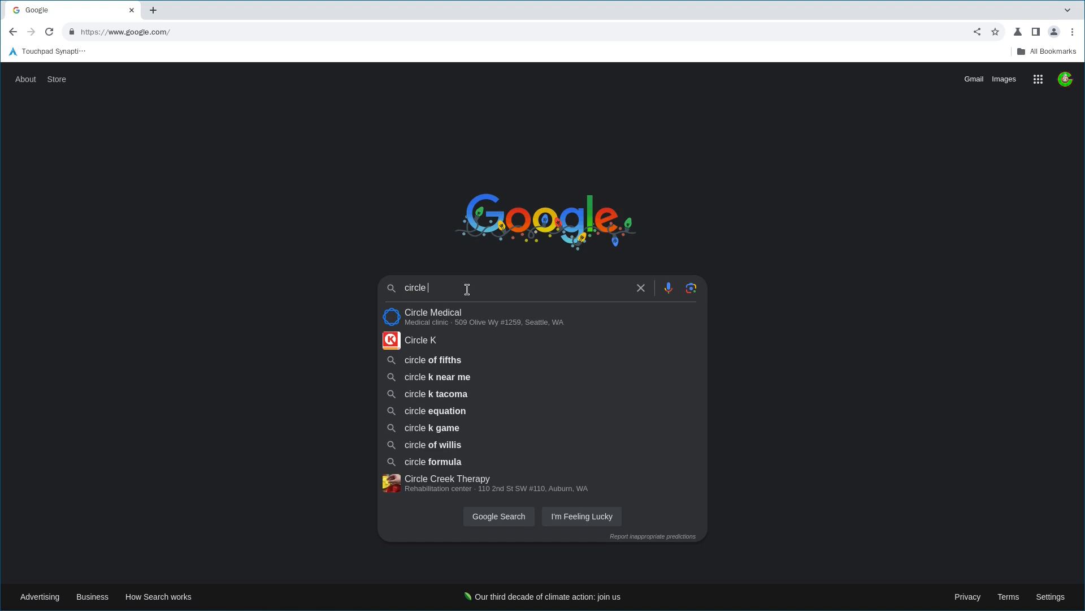
text(generator minecraft)
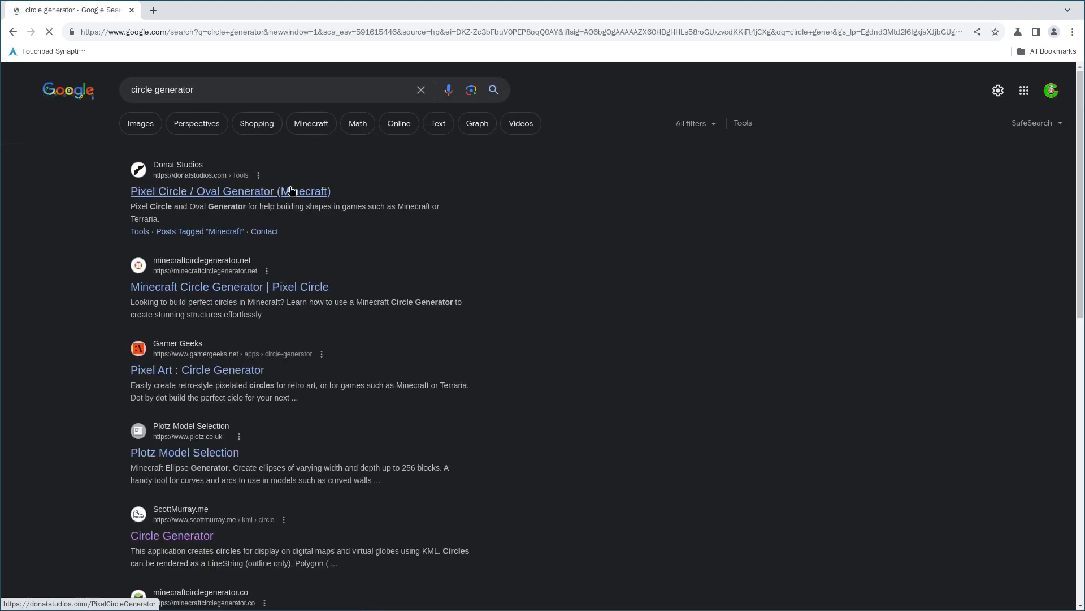
scroll(down, 3)
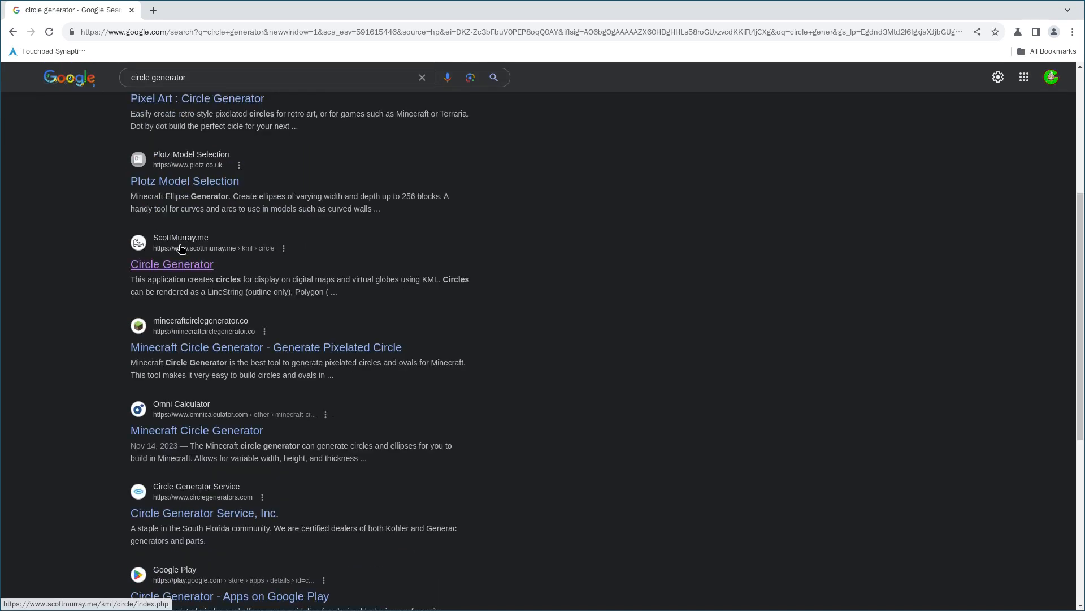
mouse_move(187, 271)
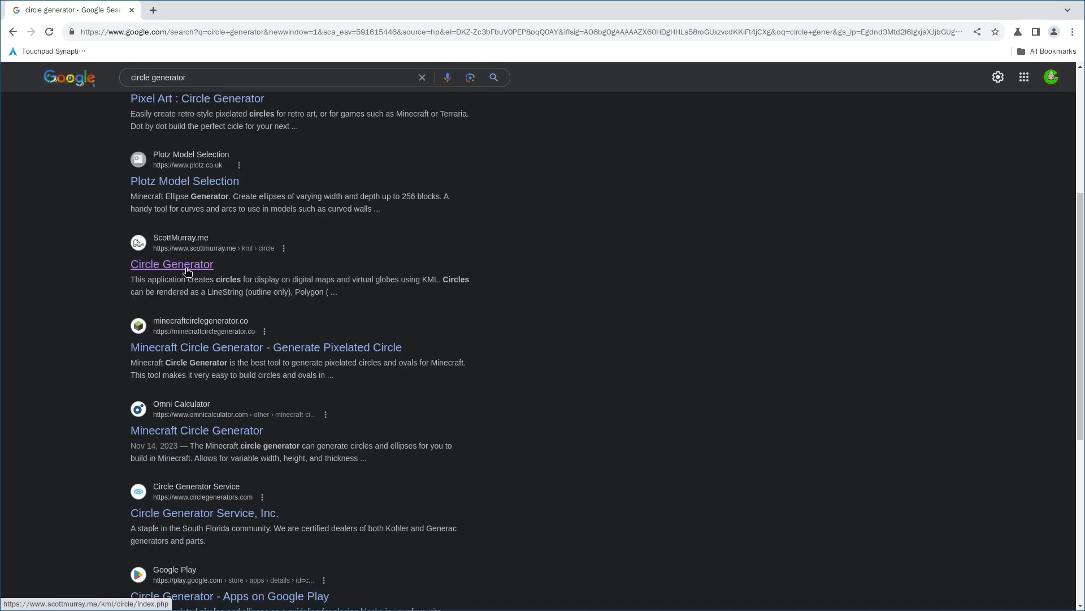
Step: Open the ScottMurray.me Circle Generator page and scroll down to its input fields
click(172, 264)
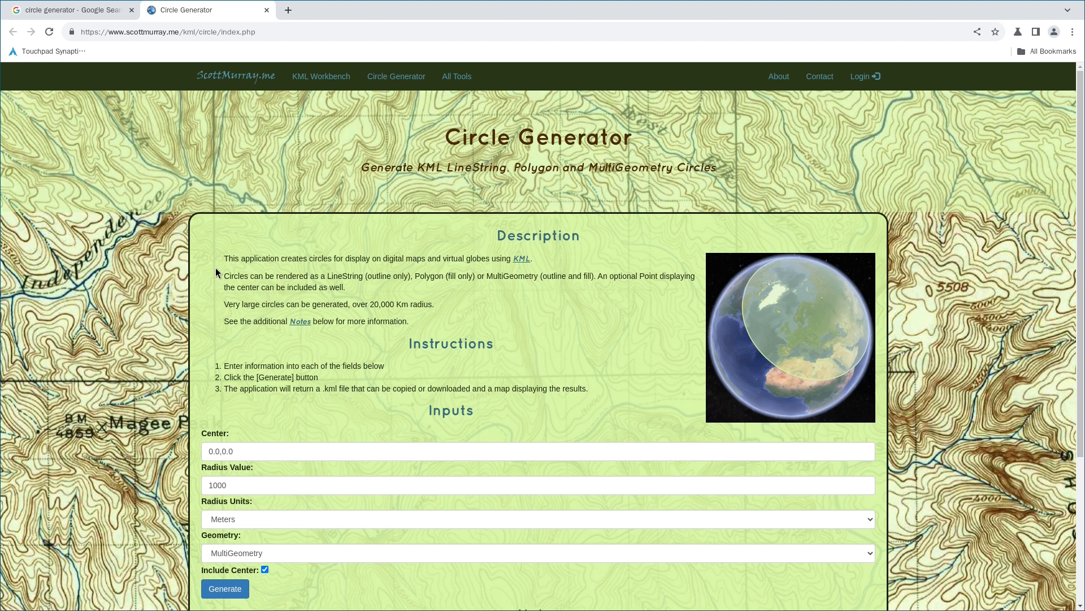
scroll(down, 3)
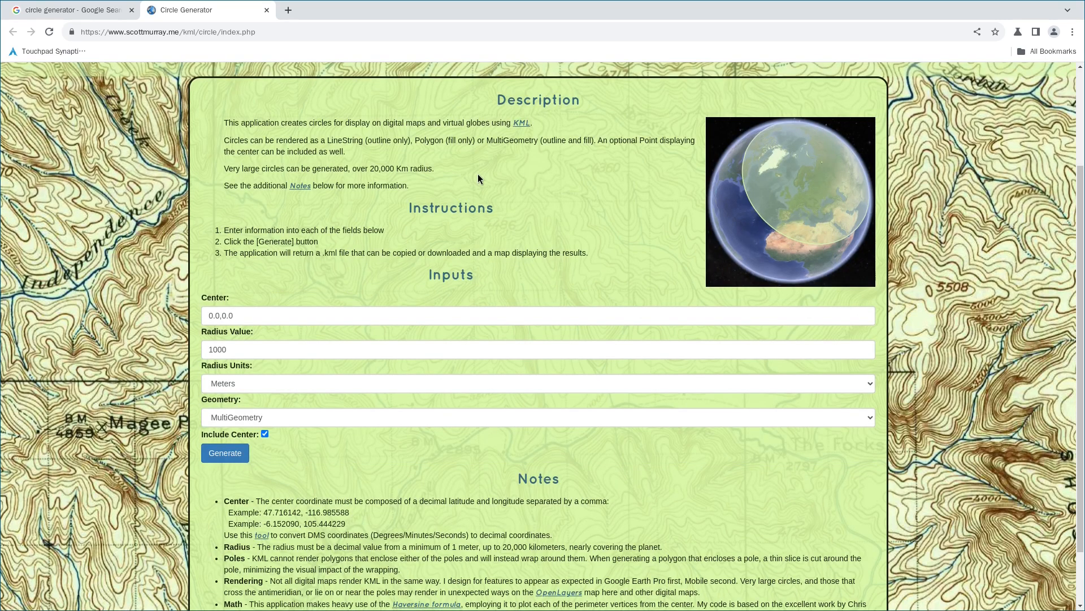
mouse_move(306, 309)
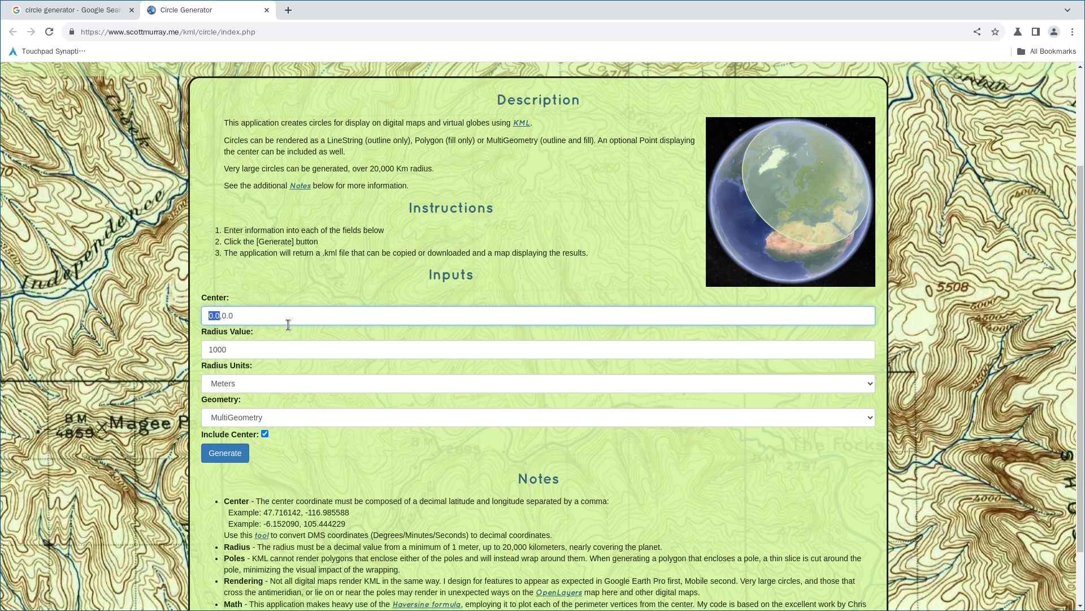
Step: Generate KML for a Polygon circle of 2000 km radius centred at 40.76,-73.97
text(40)
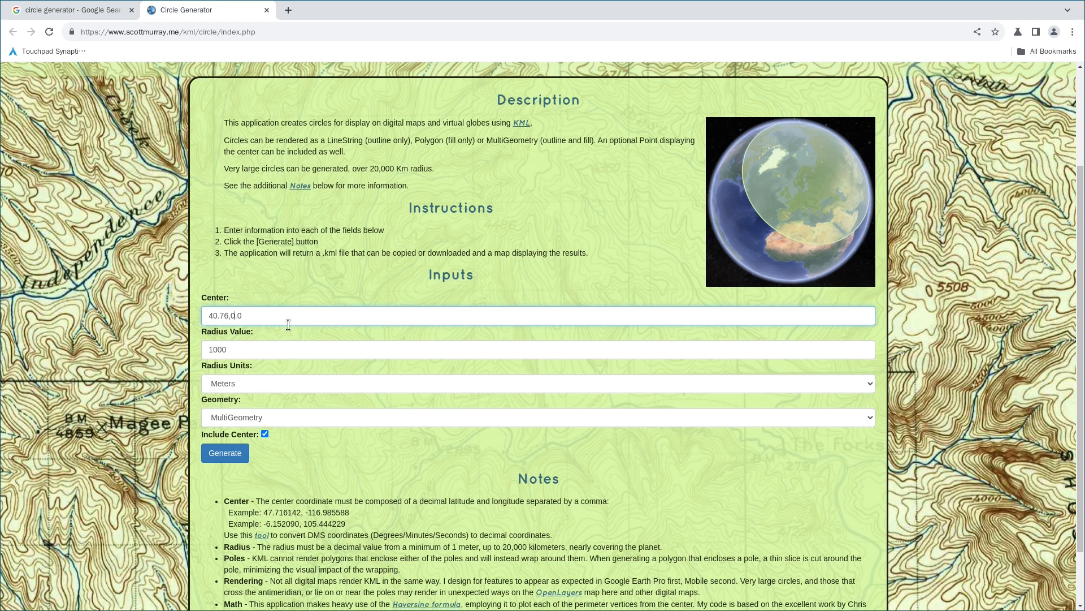
key(Backspace)
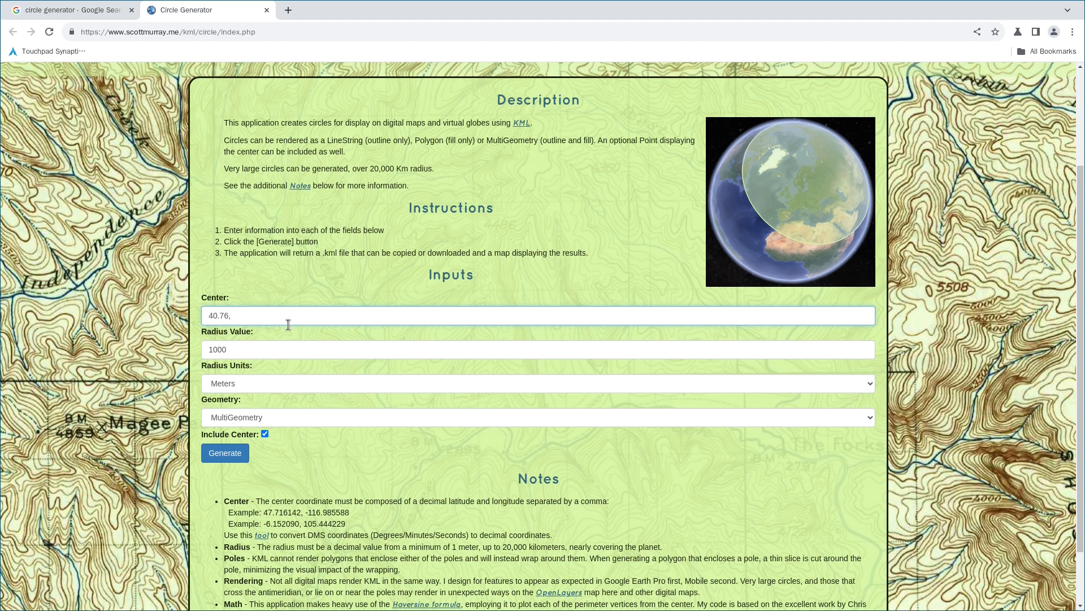
text(-73.97)
click(538, 349)
text(2000)
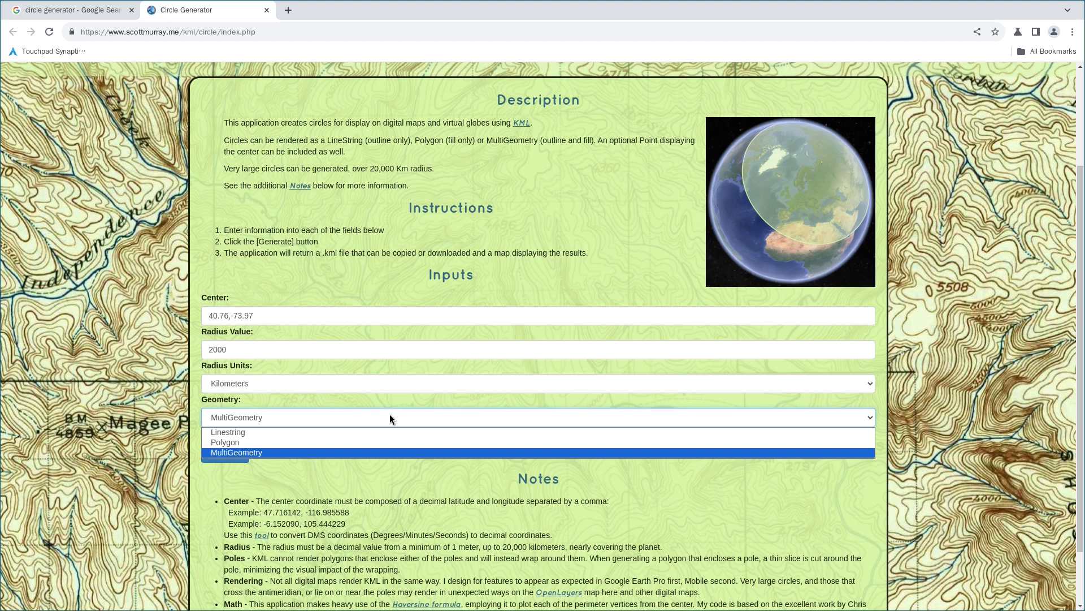
mouse_move(246, 432)
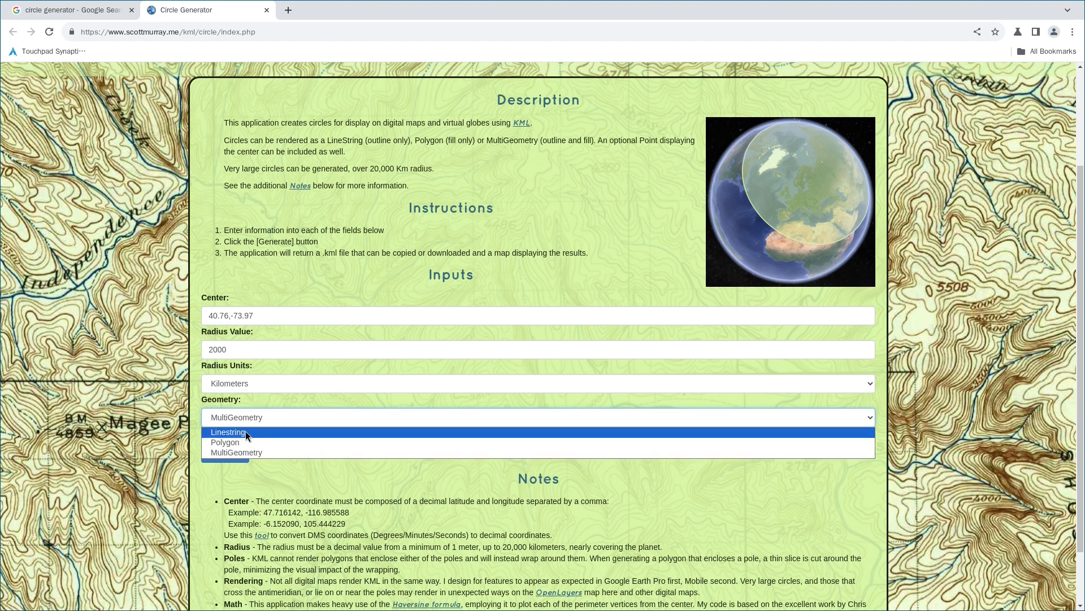
mouse_move(277, 446)
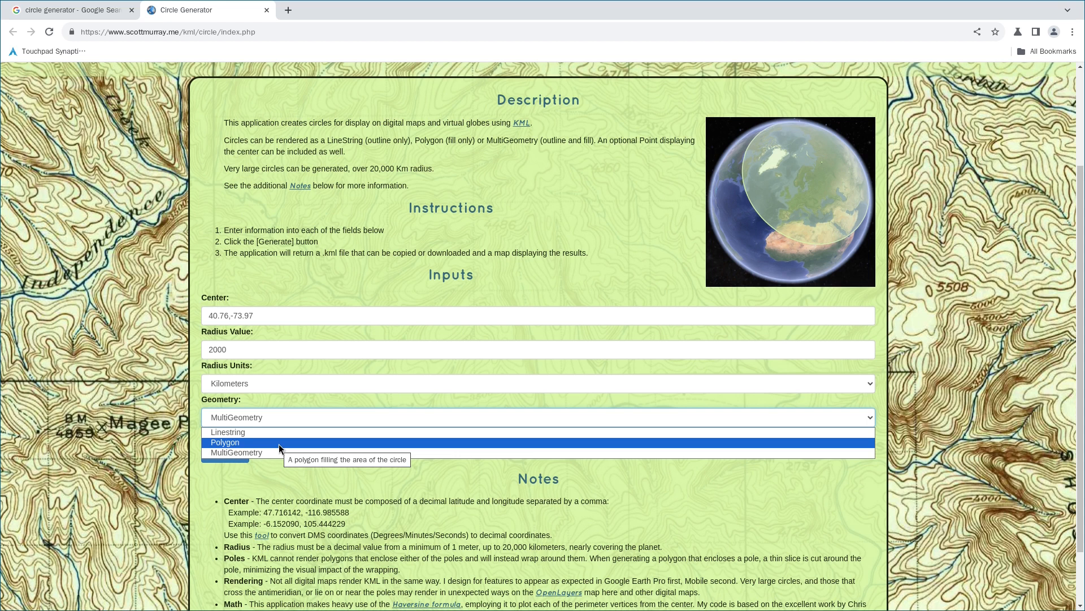
click(225, 442)
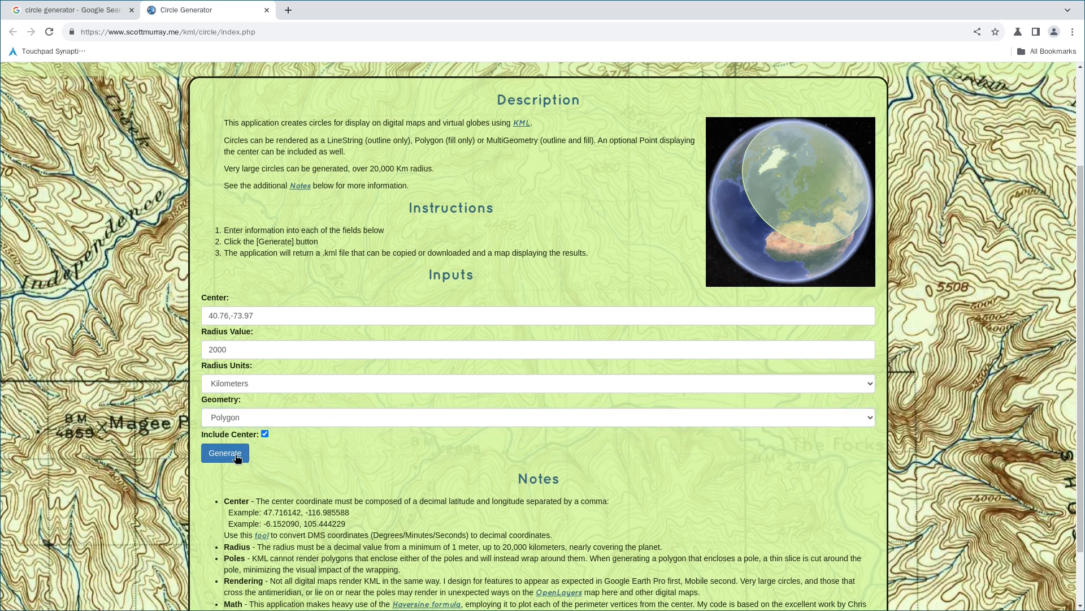
click(225, 452)
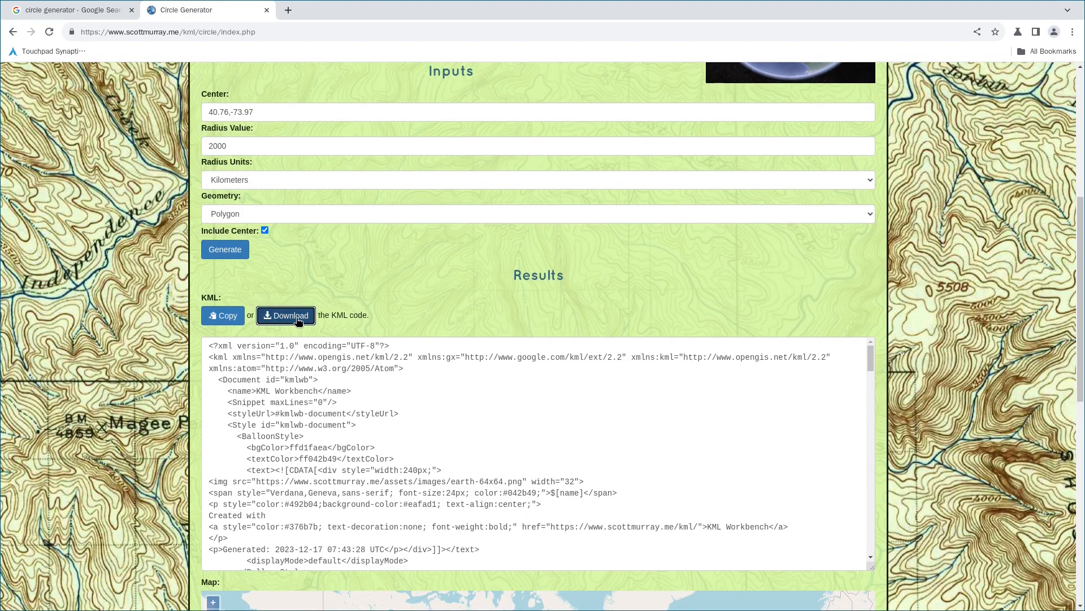
Step: Download the generated circle KML and save it in the tmp folder
click(285, 316)
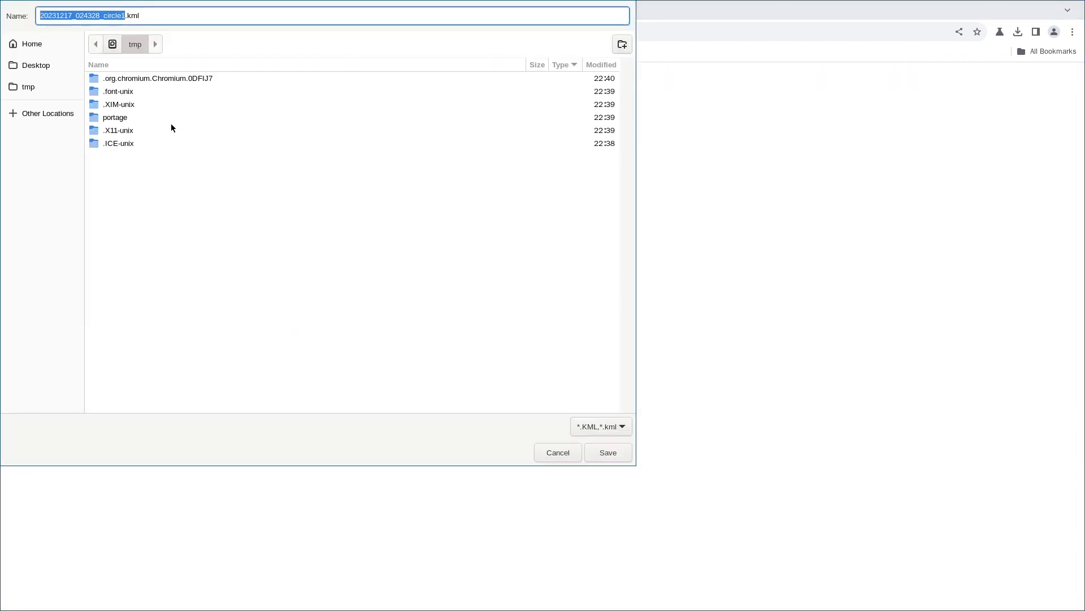
click(607, 452)
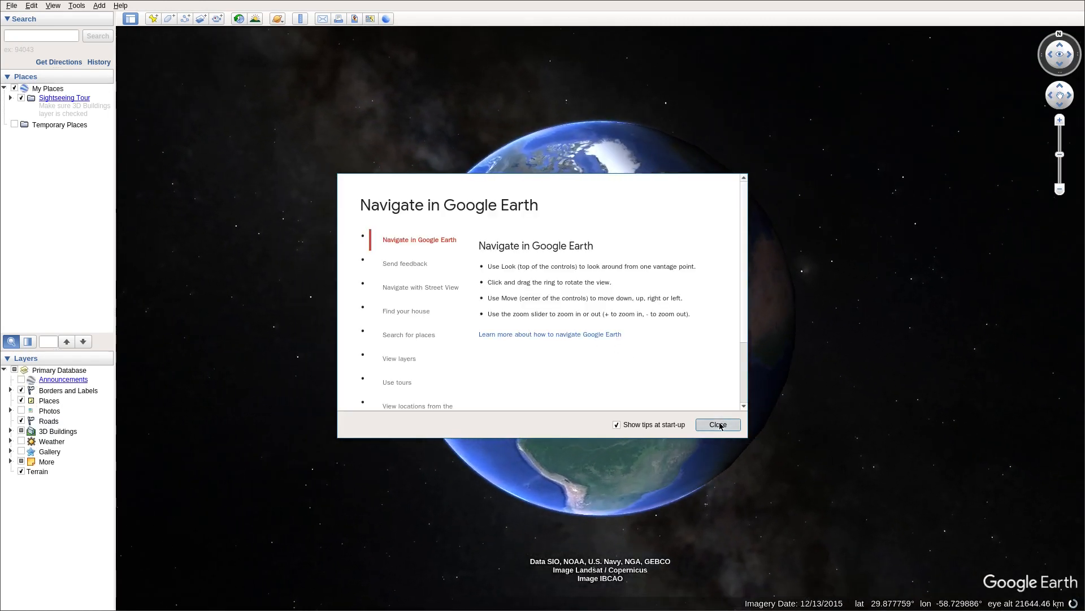
Step: Dismiss the startup tips and load the downloaded circle .kml file via File > Open
click(11, 5)
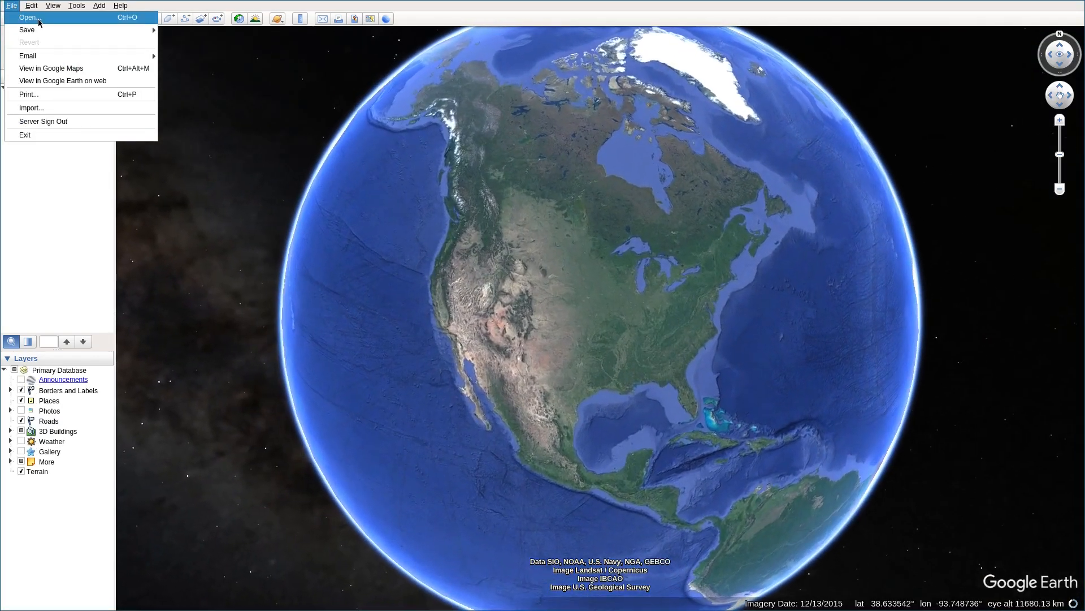
click(28, 17)
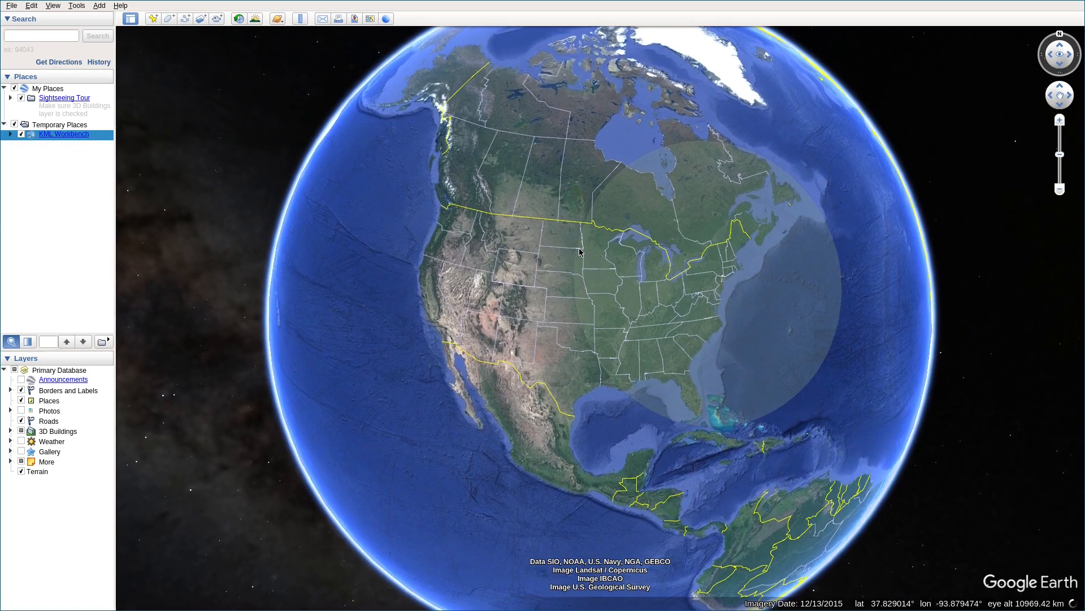
scroll(down, 3)
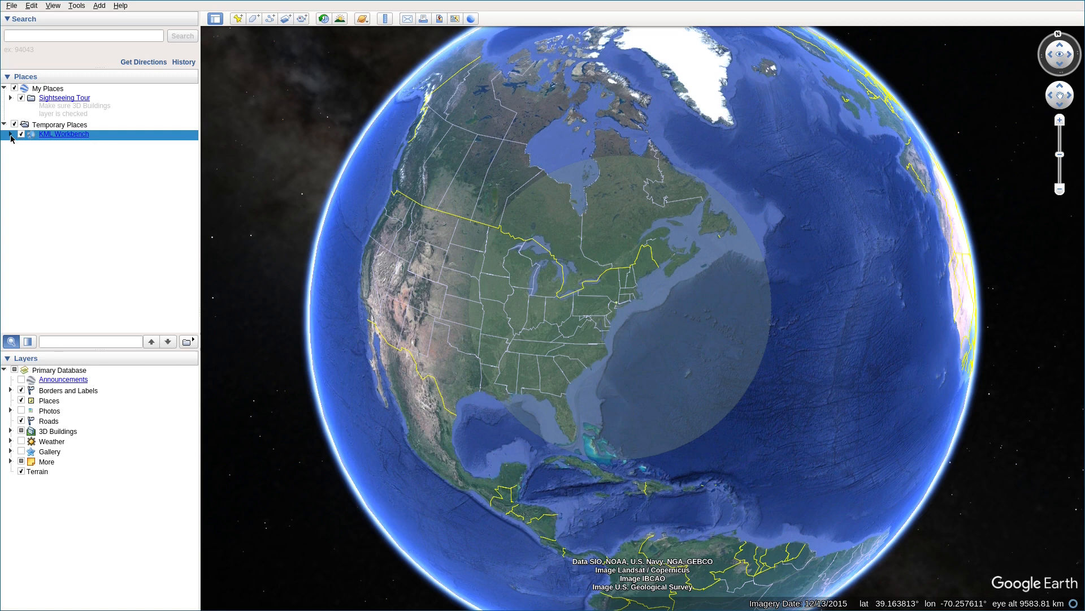
Step: Expand KML Workbench, fly to Center and Polygon, then open the Polygon's Properties dialog
click(12, 135)
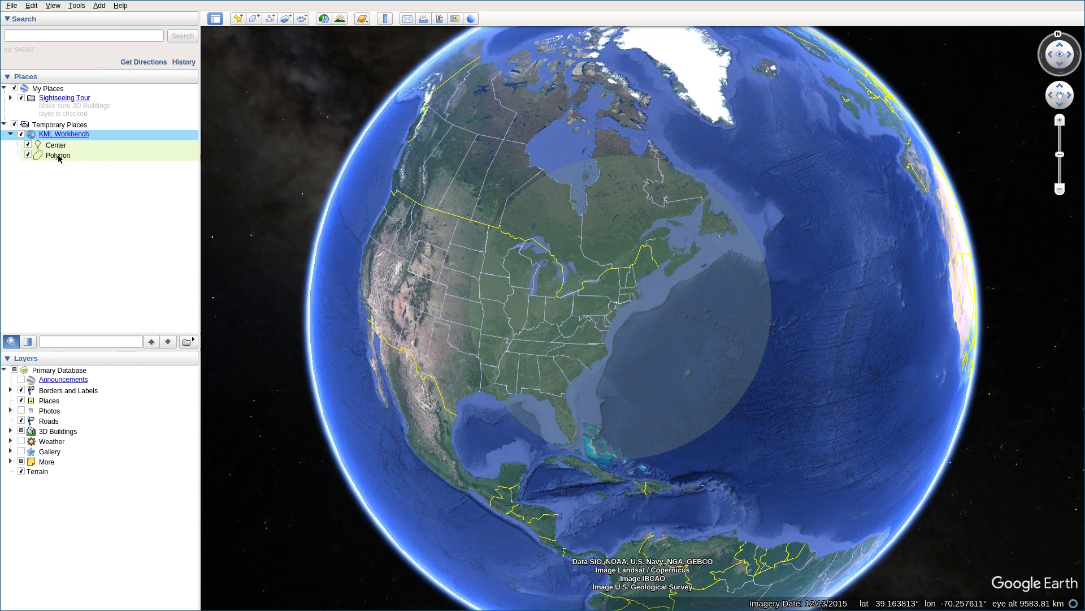
click(56, 144)
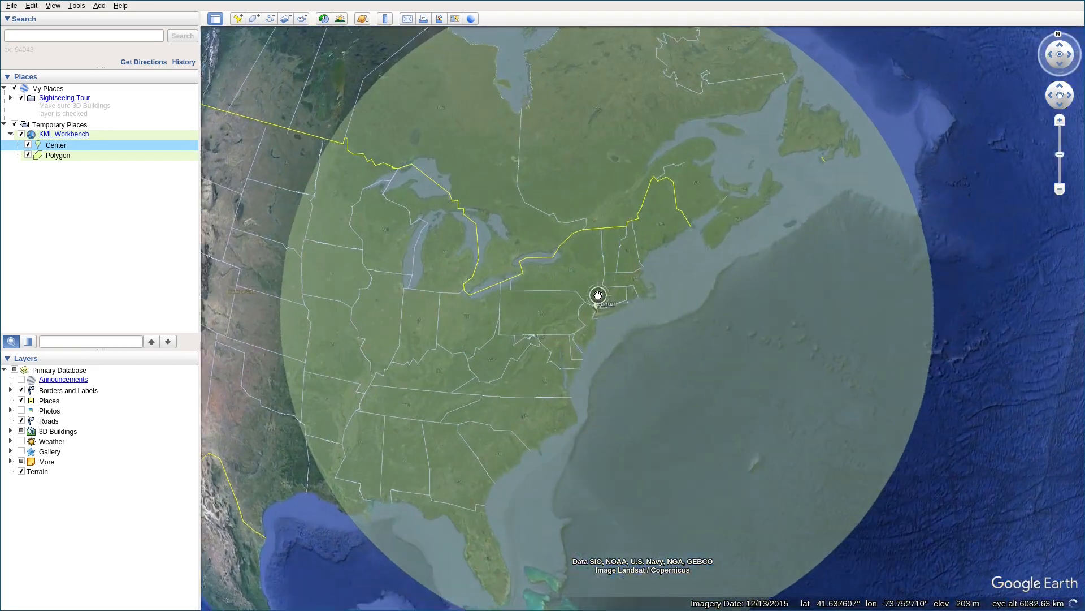
click(57, 155)
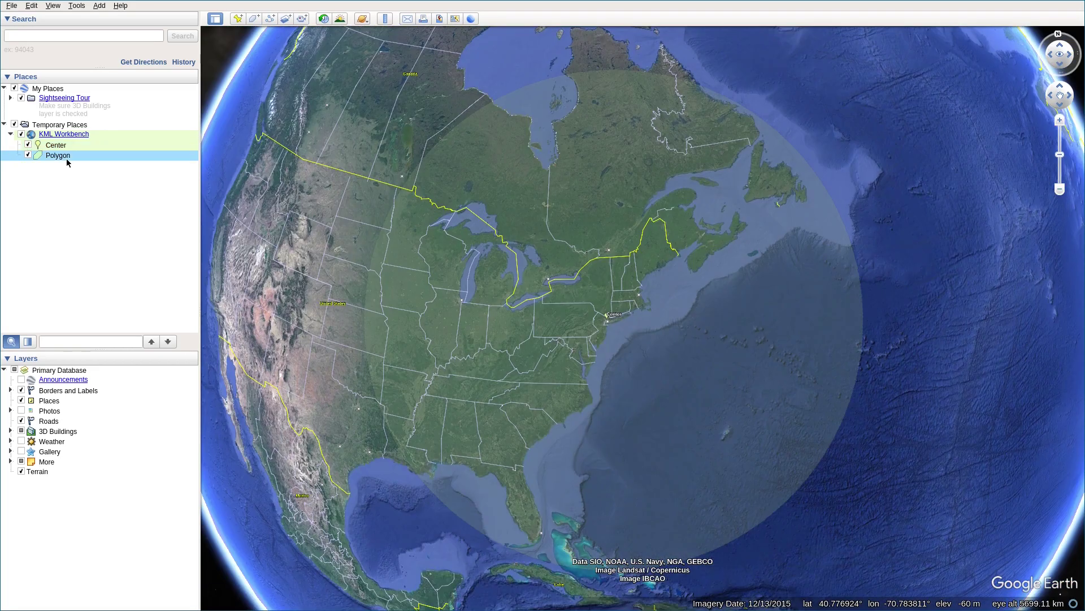
right_click(58, 155)
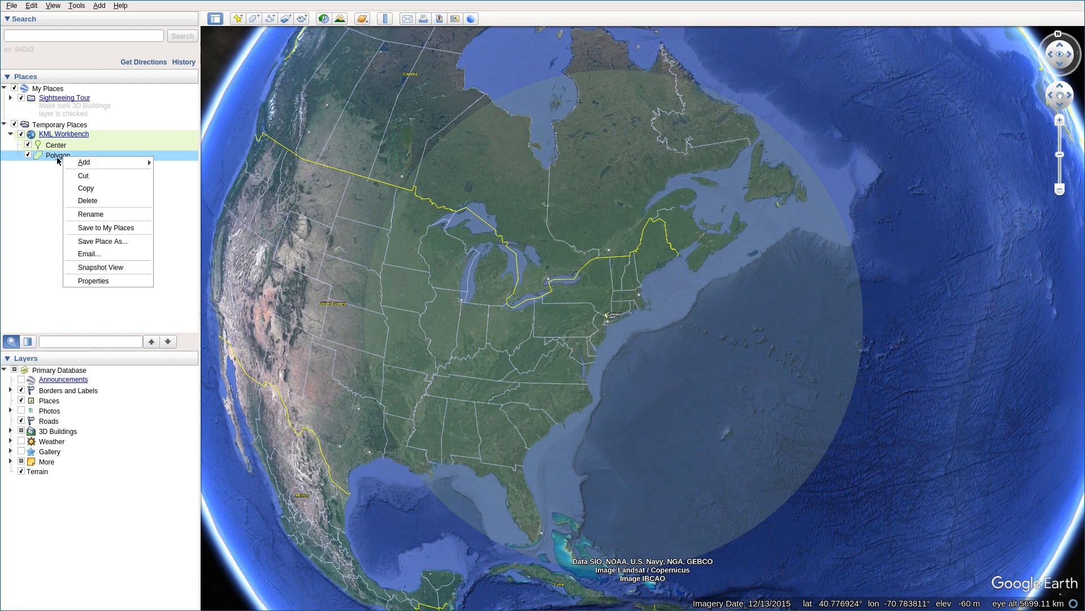
mouse_move(93, 280)
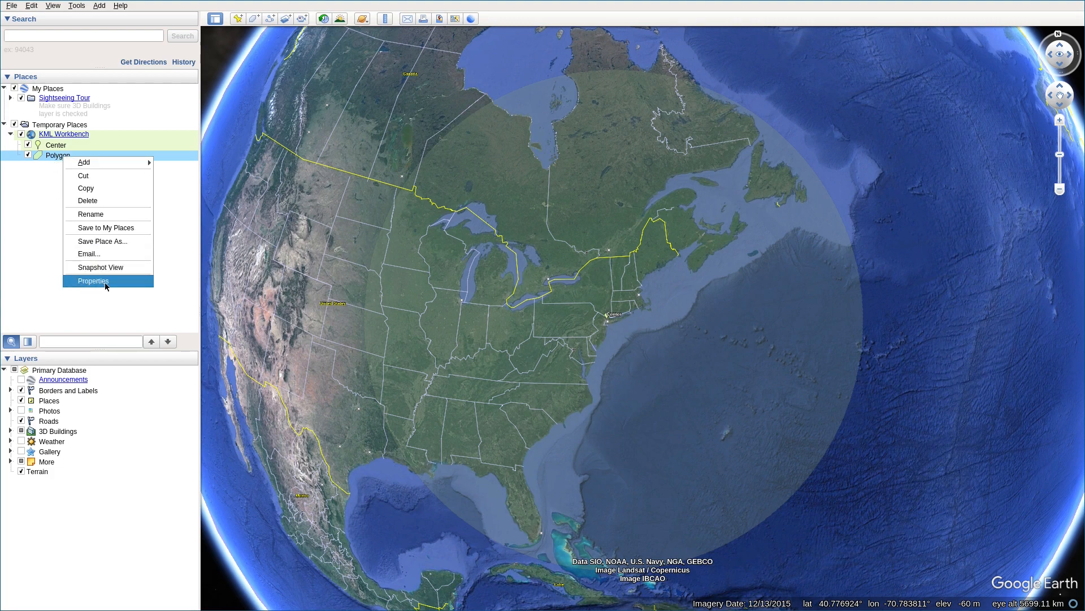
click(93, 280)
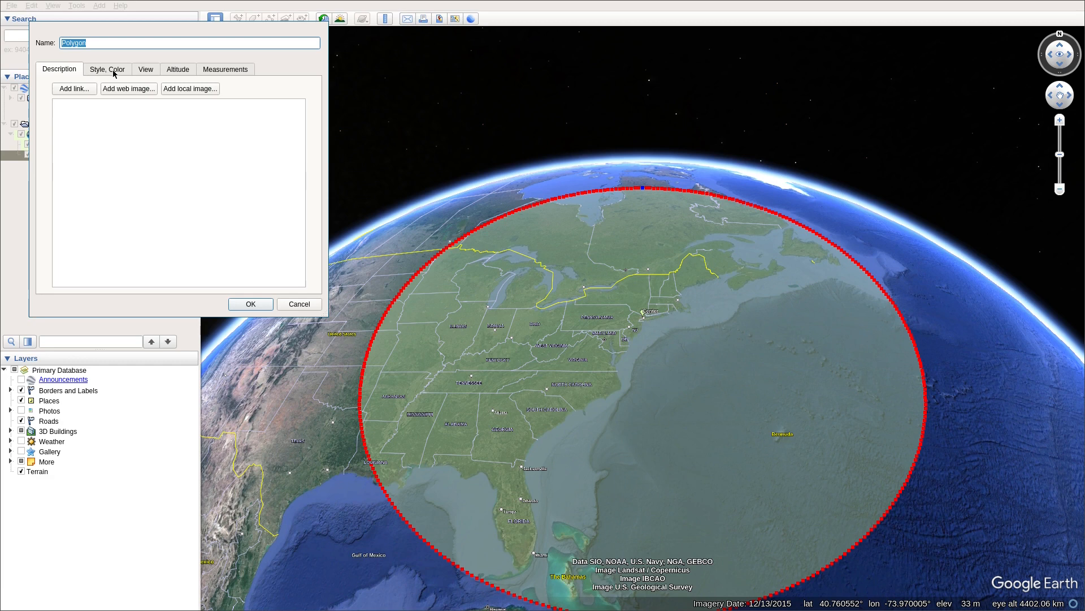
Step: In Style, Color, set the Area fill to magenta with higher opacity, kept Filled, and confirm
click(106, 69)
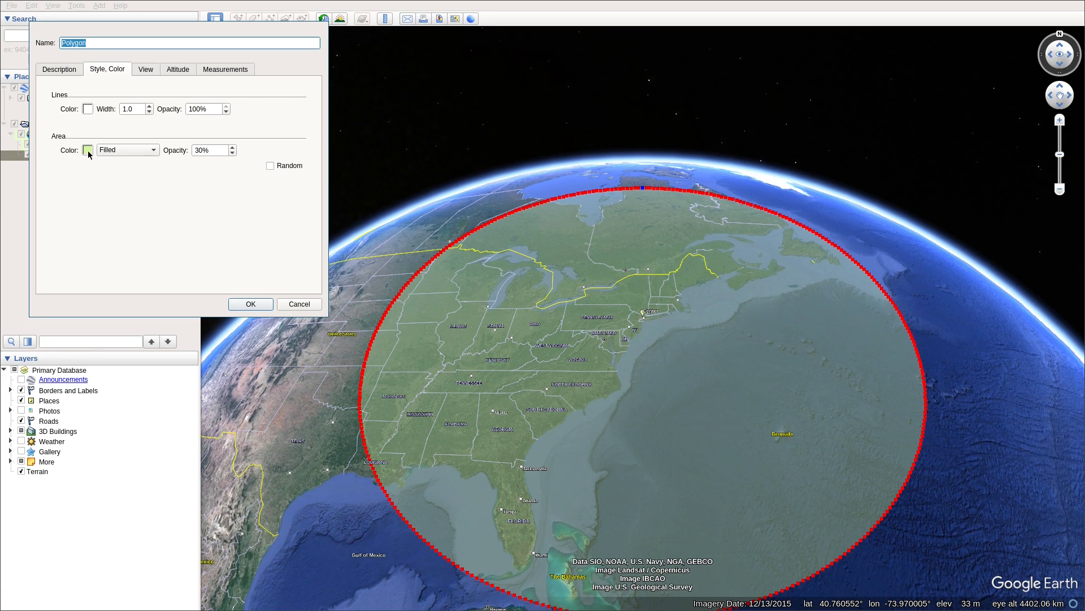
click(87, 150)
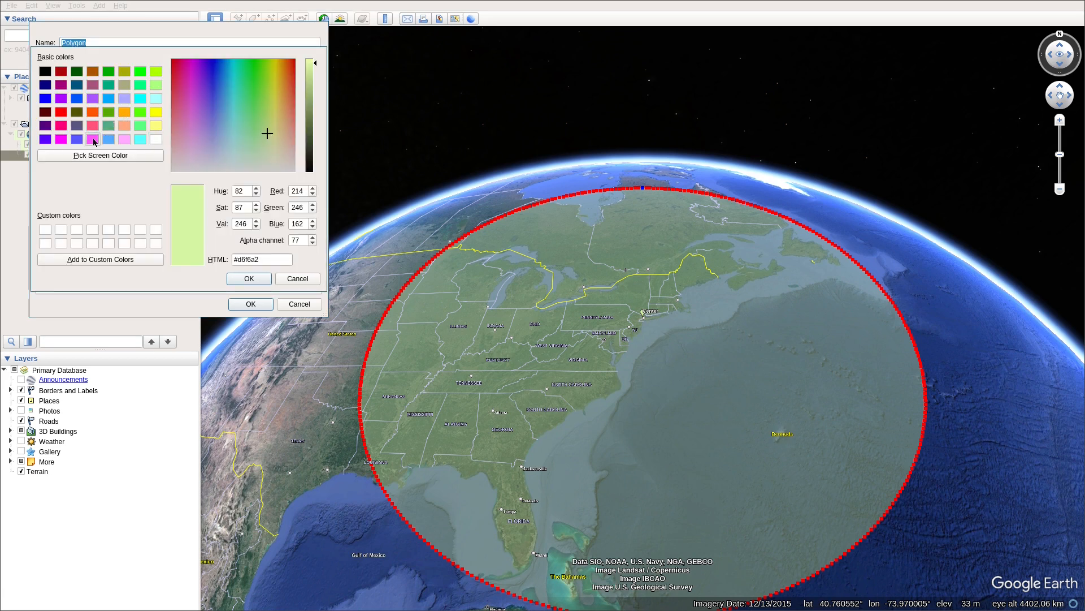
click(248, 278)
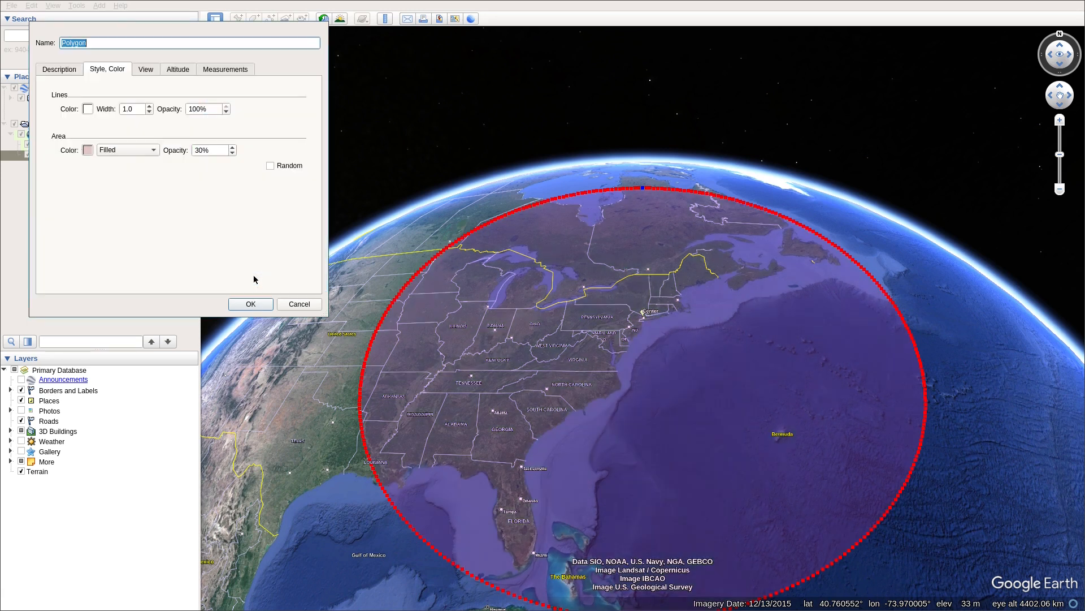
click(151, 151)
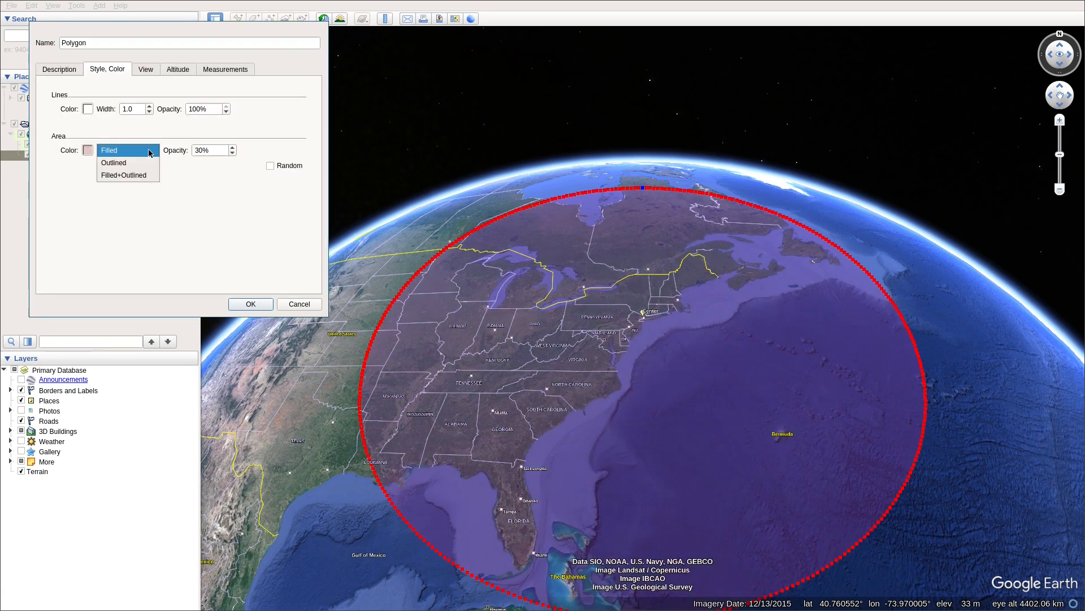
click(87, 151)
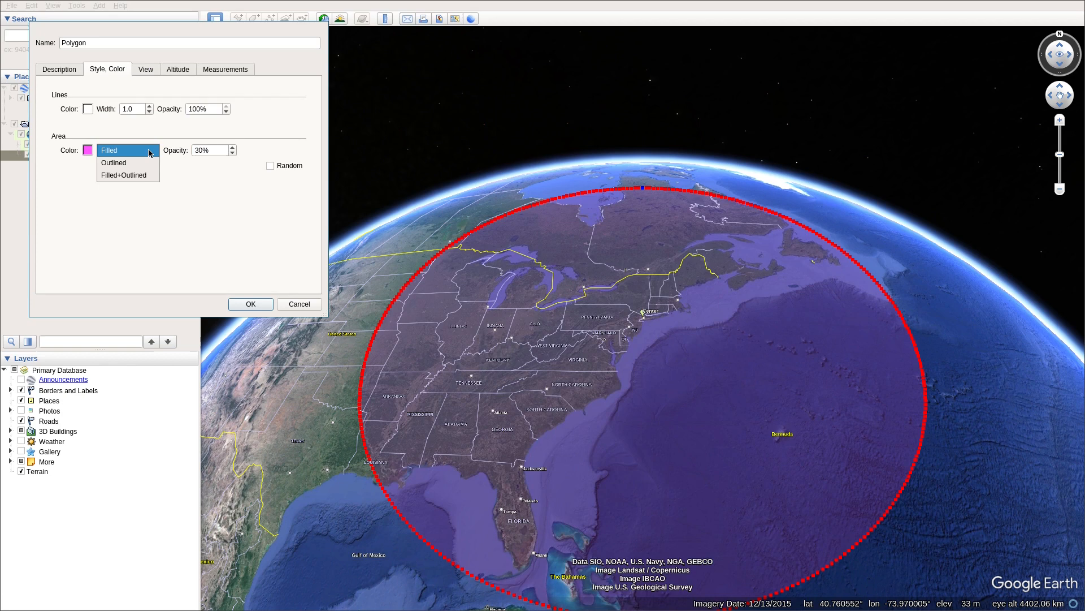
mouse_move(144, 155)
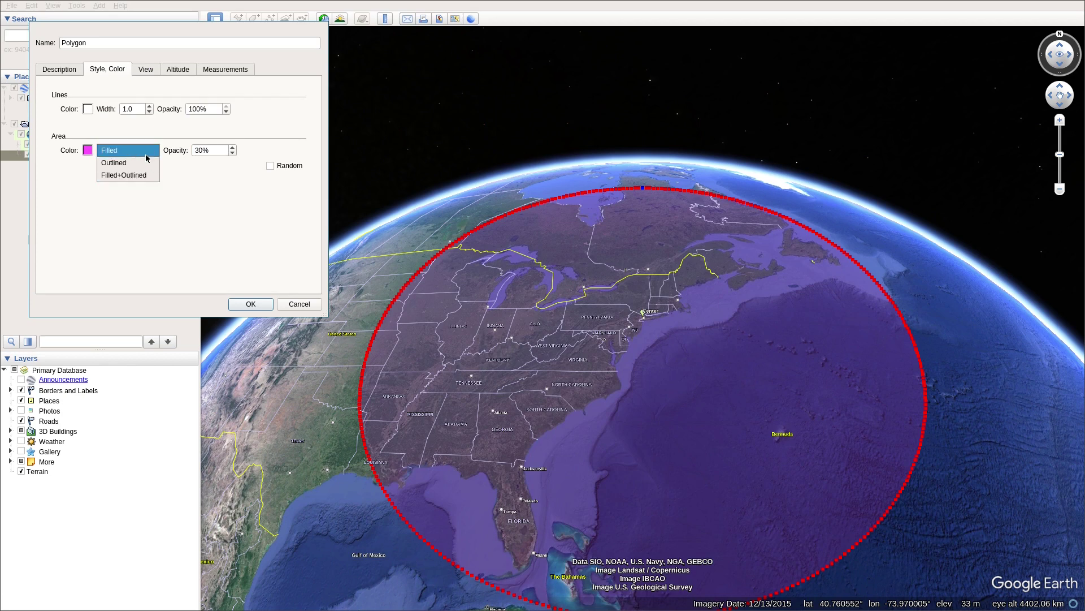
click(127, 150)
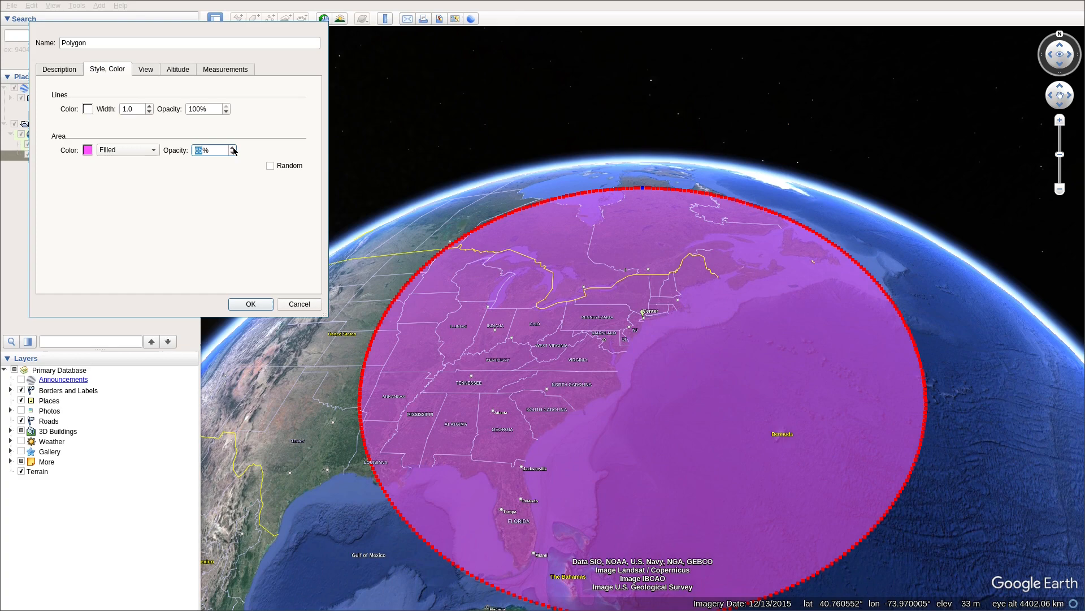
click(250, 303)
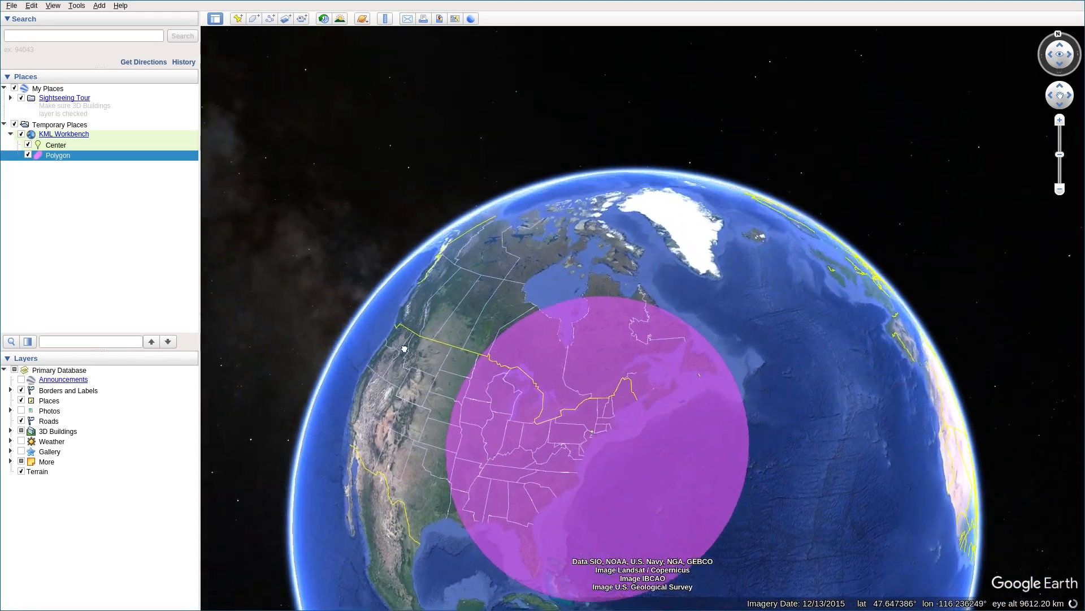
Step: In the Polygon's Style, Color settings, make the Lines colour green with width 2.0
right_click(58, 155)
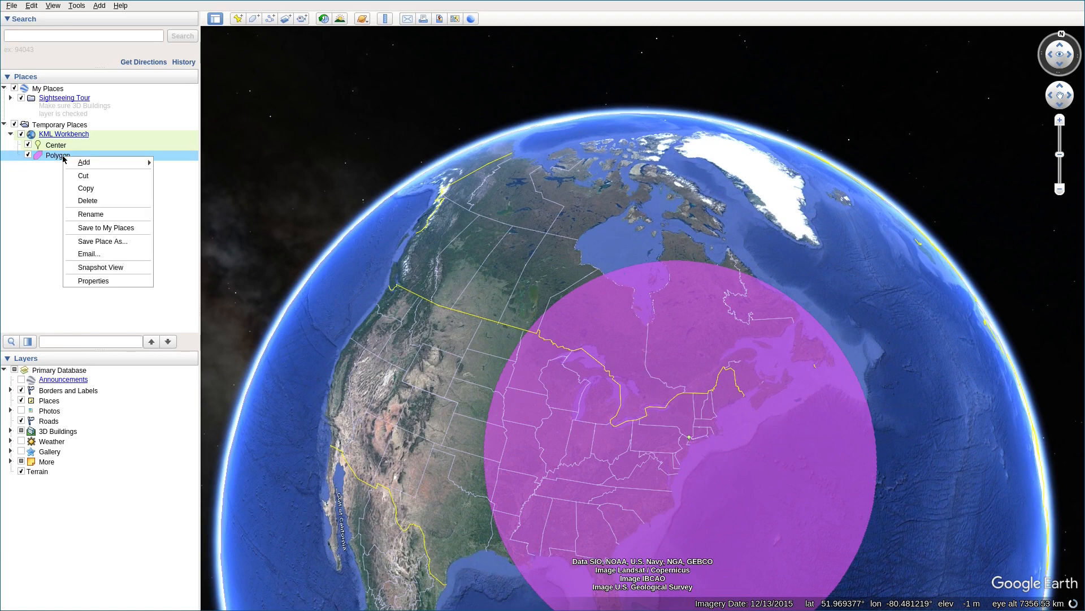
mouse_move(92, 281)
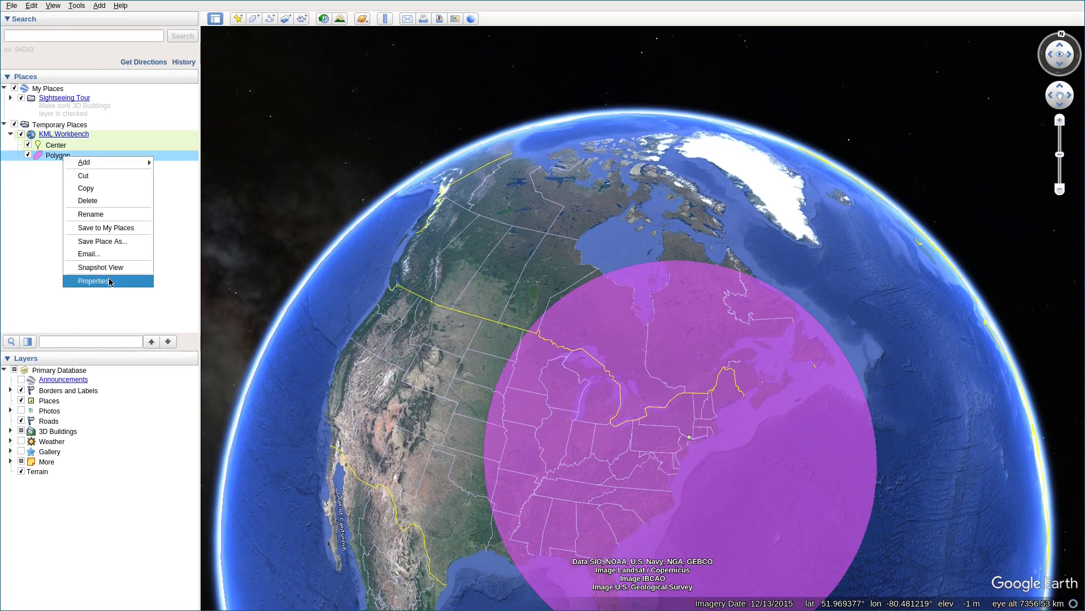
click(92, 281)
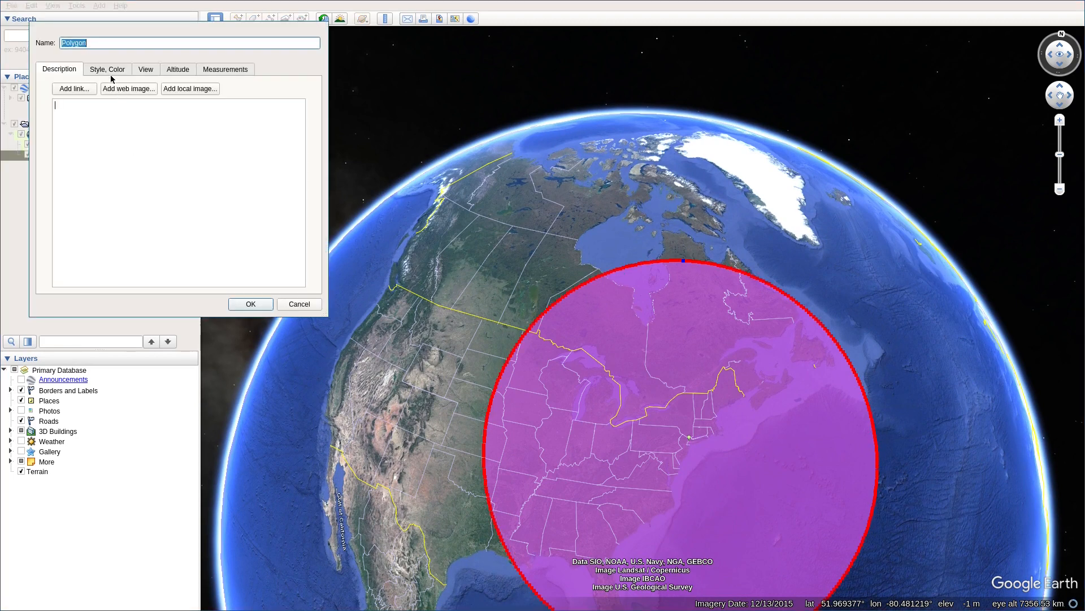
click(106, 69)
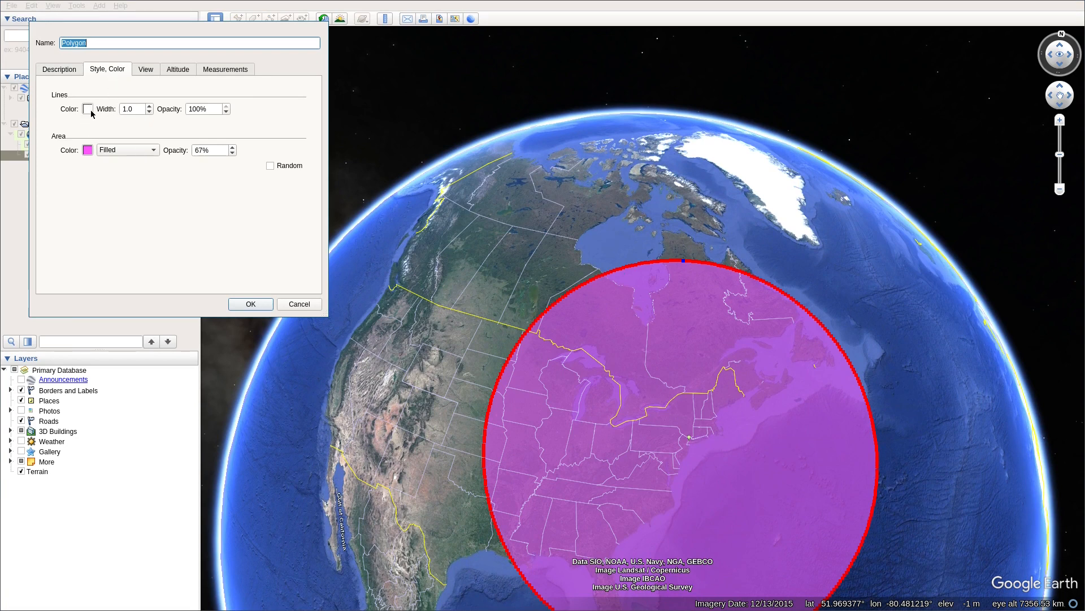
click(87, 109)
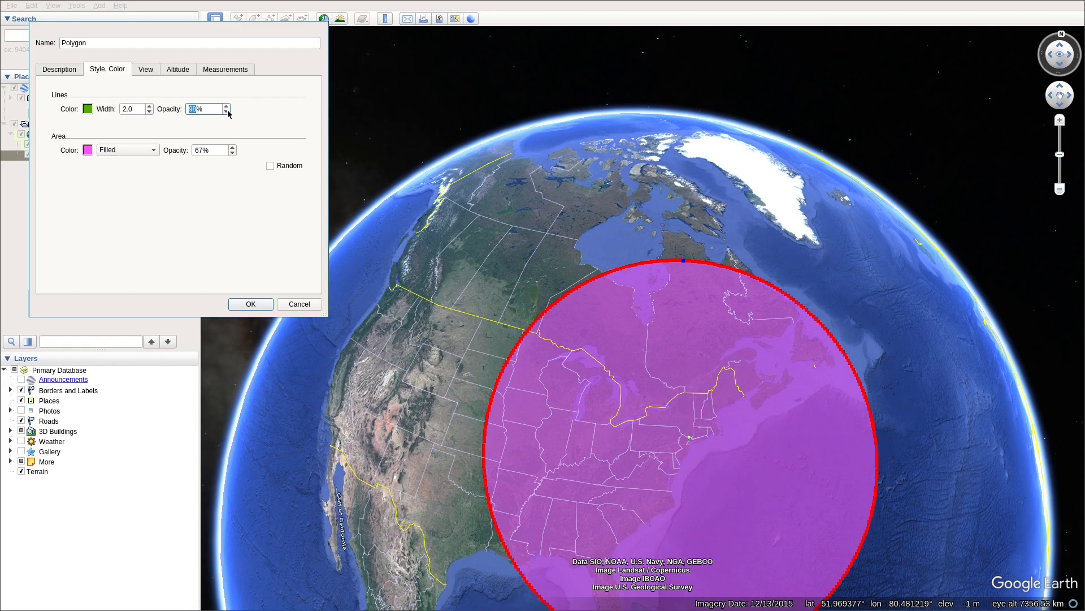
click(250, 304)
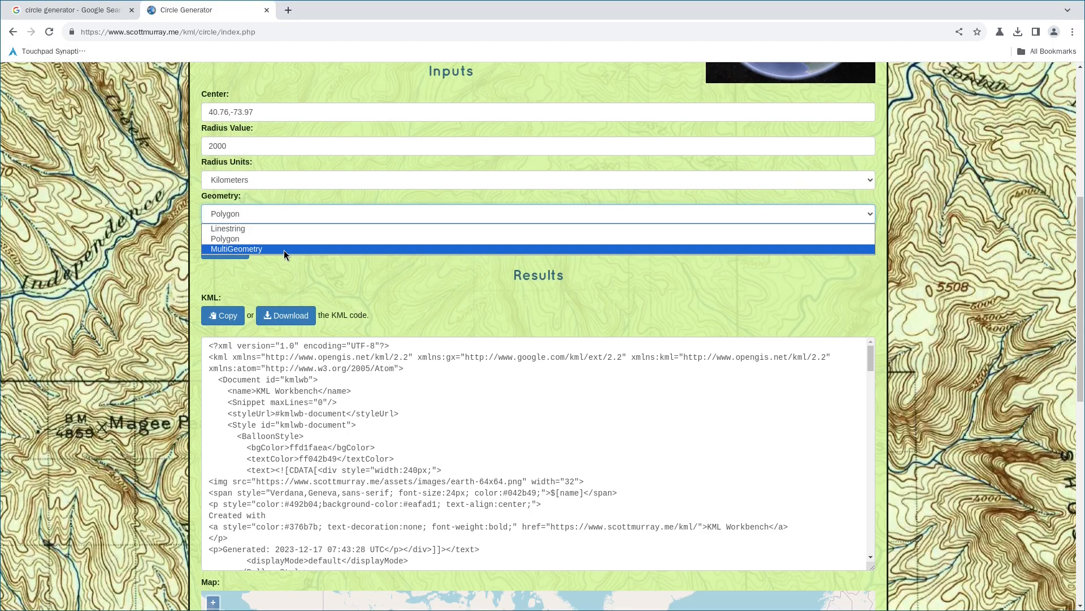
Step: Regenerate the circle as MultiGeometry, download the new KML and save it to tmp
click(236, 249)
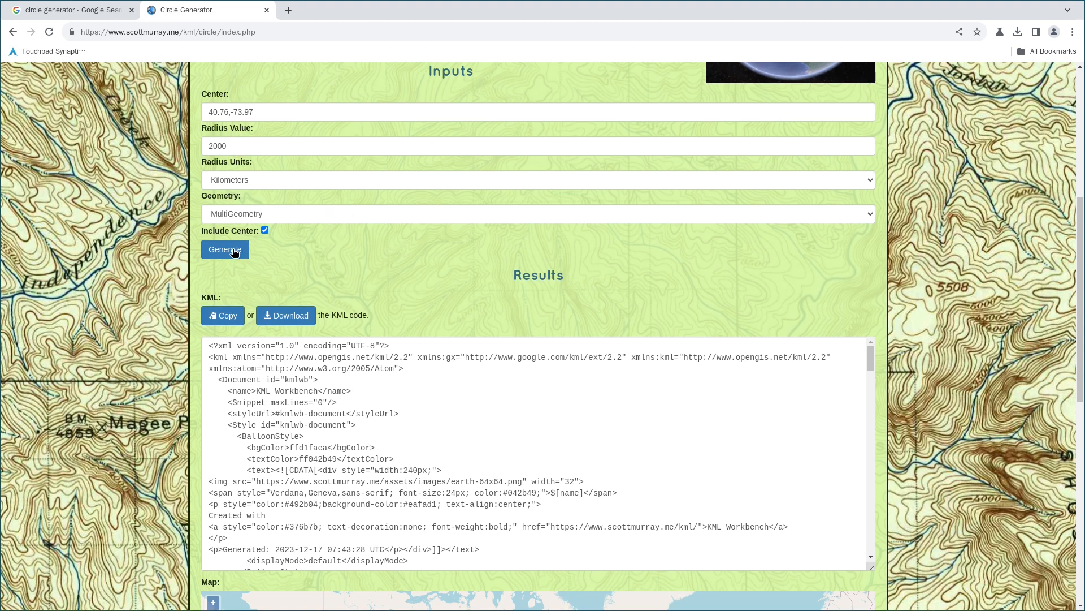
scroll(up, 3)
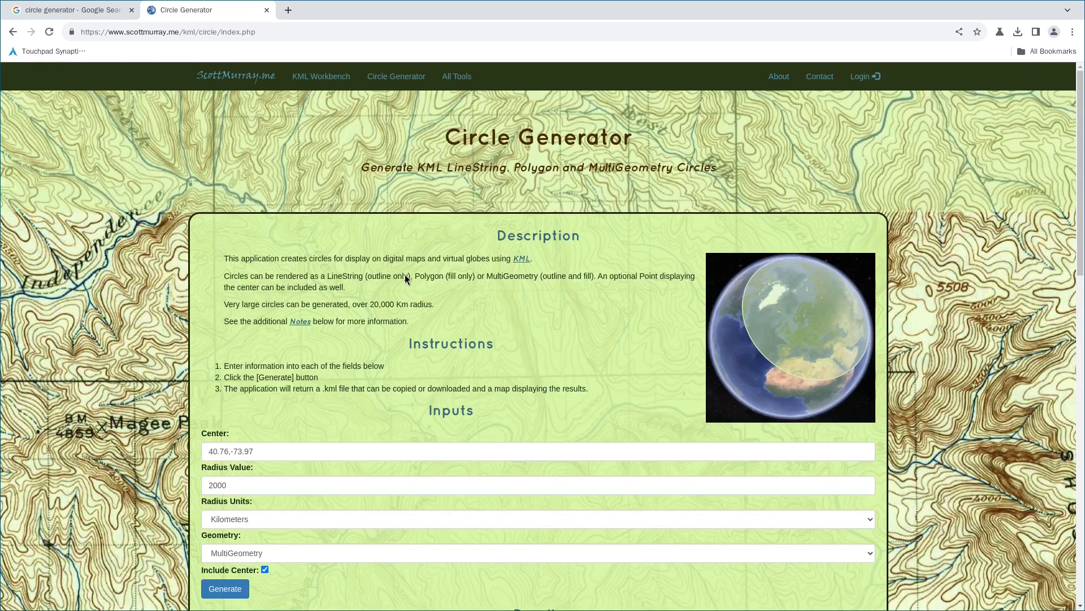
click(225, 588)
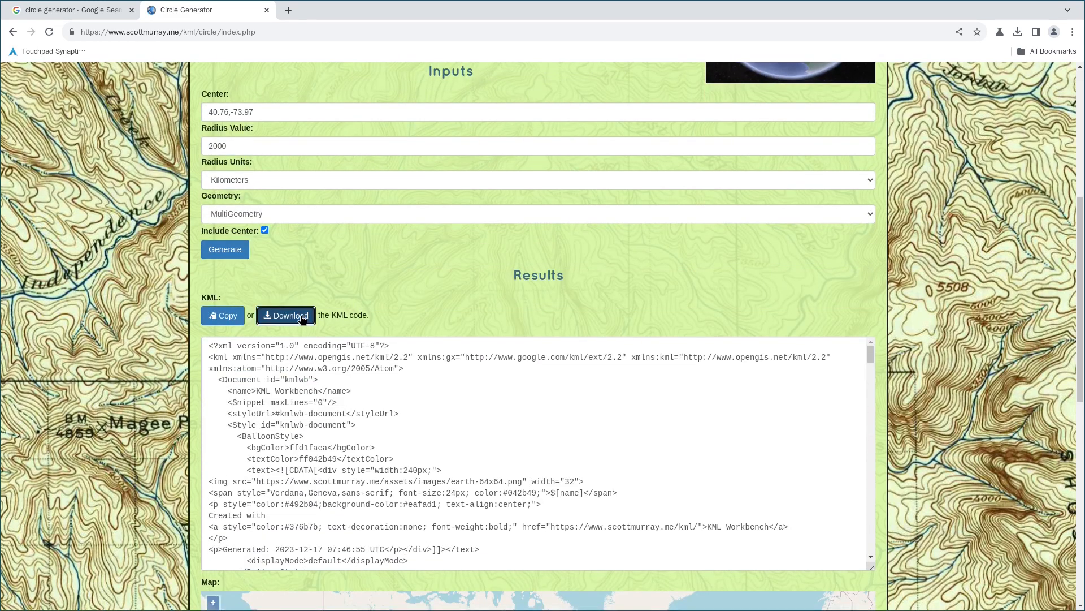
click(285, 315)
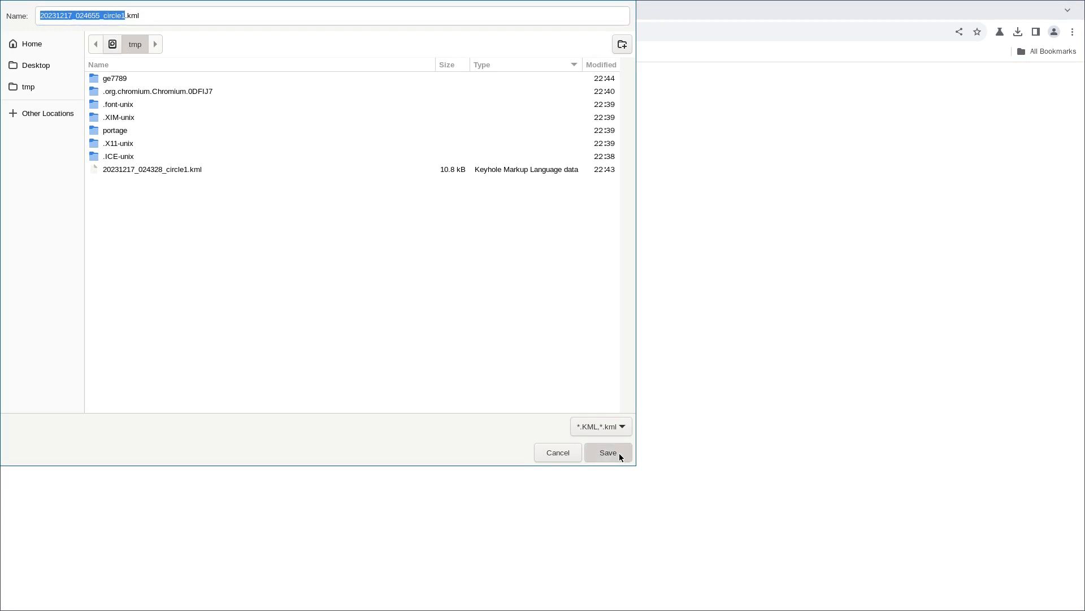
click(607, 452)
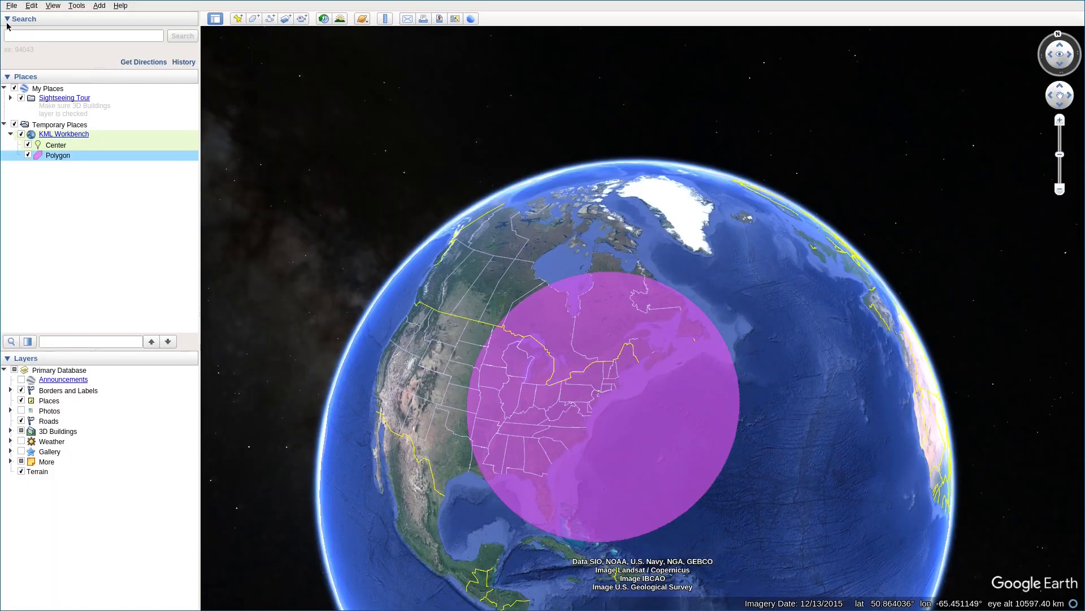
Step: Load 20231217_024655_circle1.kml and expand its KML Workbench to show Center and MultiGeometry
click(12, 6)
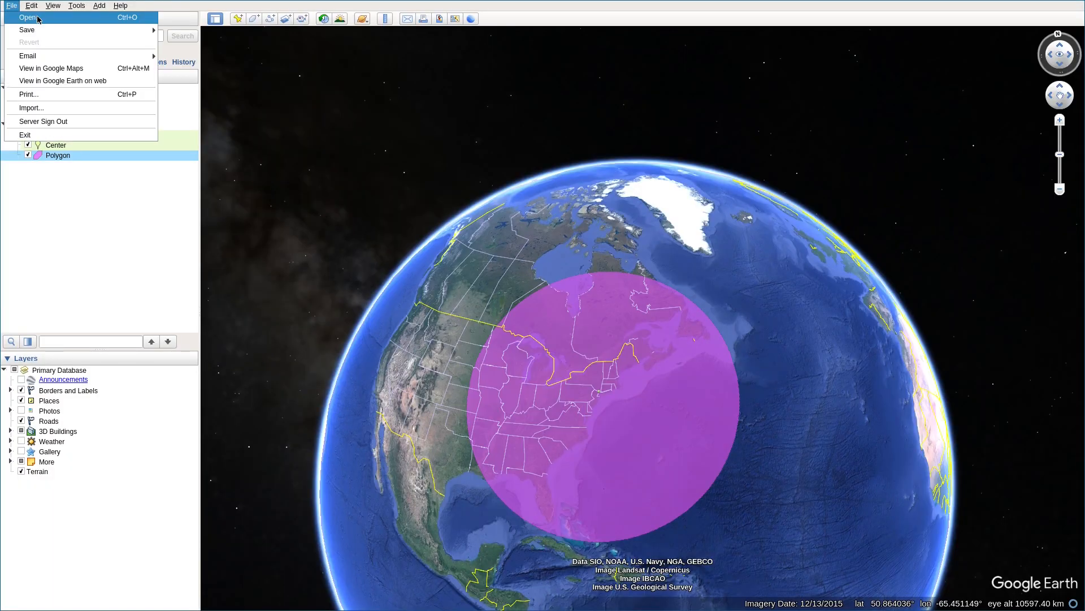
click(27, 17)
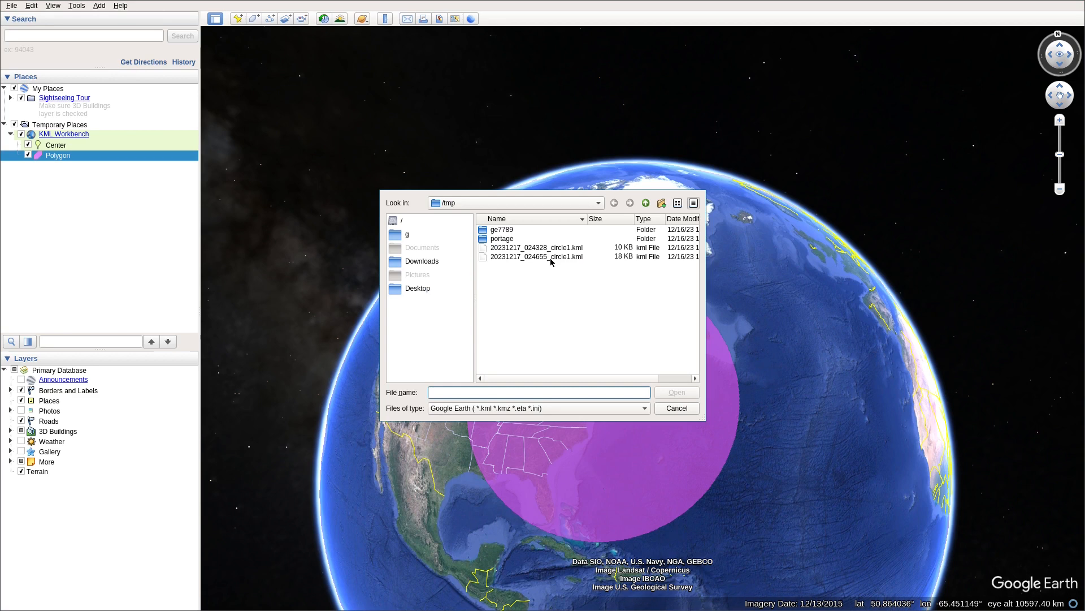
click(535, 256)
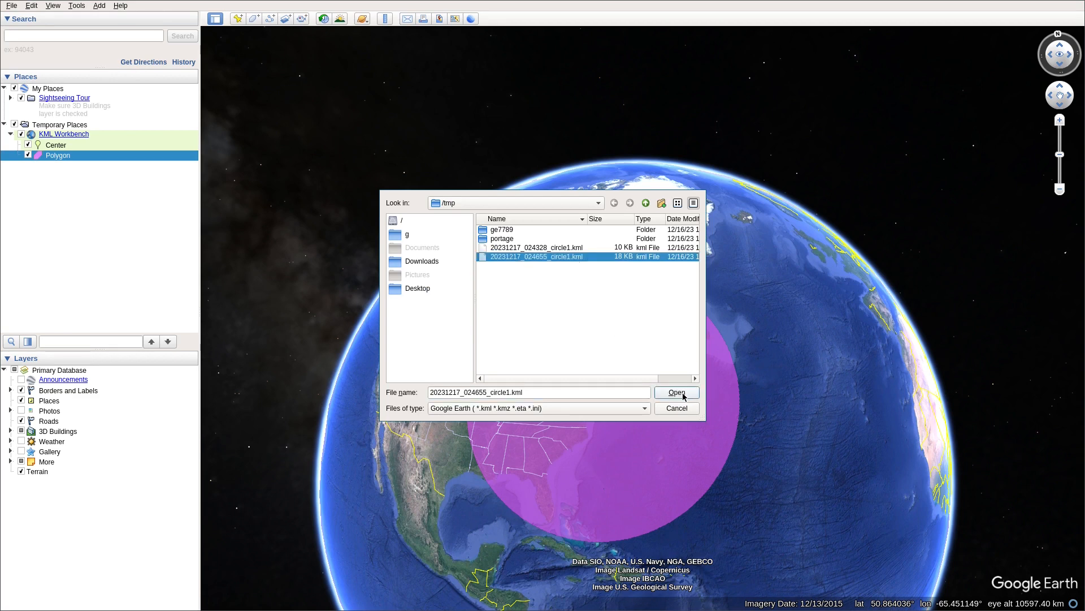
click(676, 392)
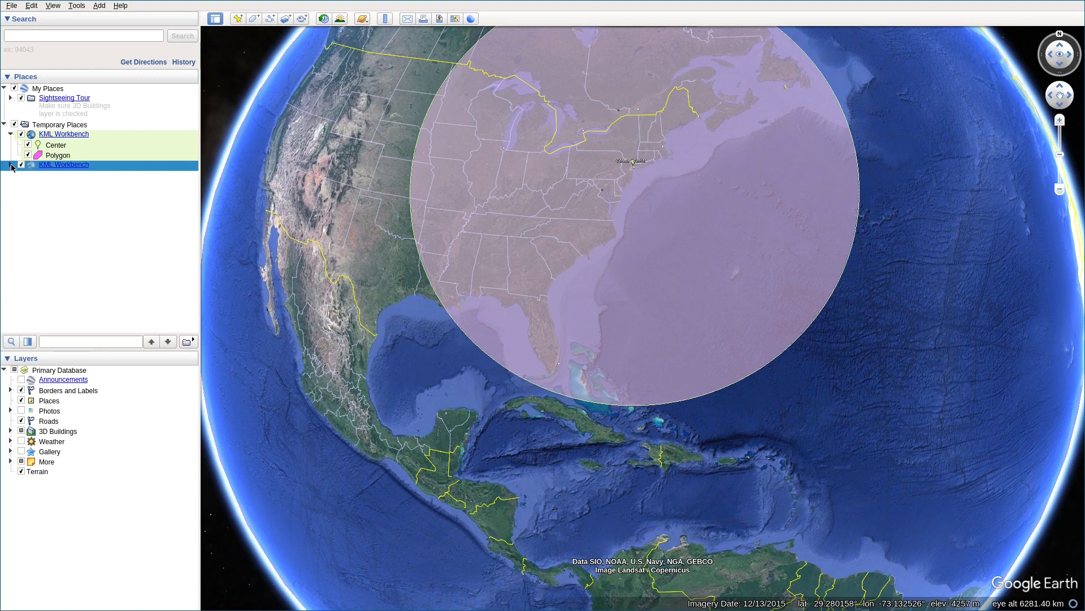
click(11, 165)
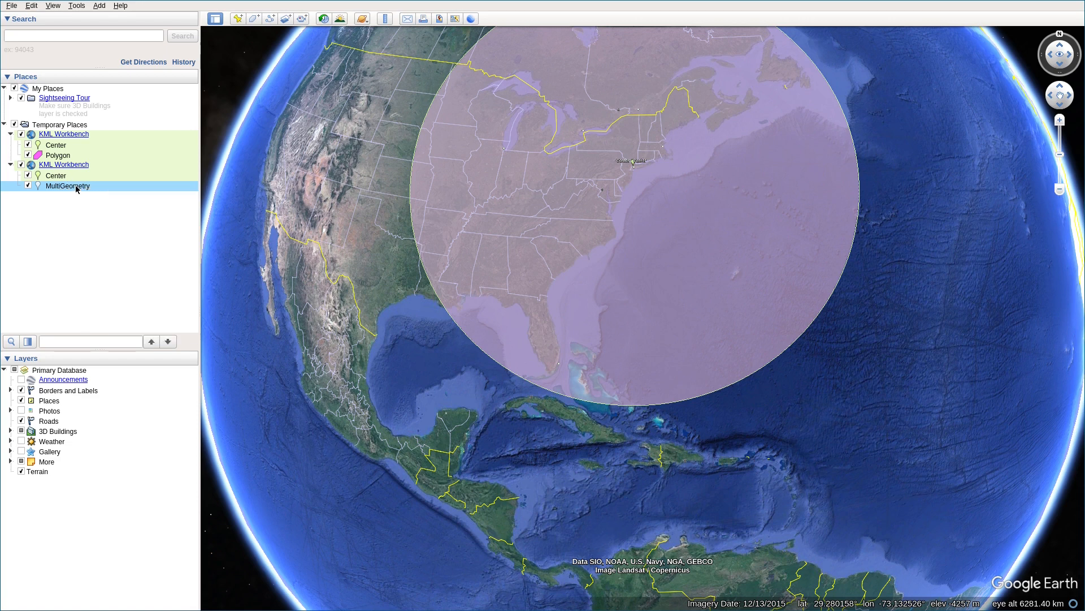
Step: Bring up the MultiGeometry item's Properties, accepting the limited-editing notice
right_click(67, 186)
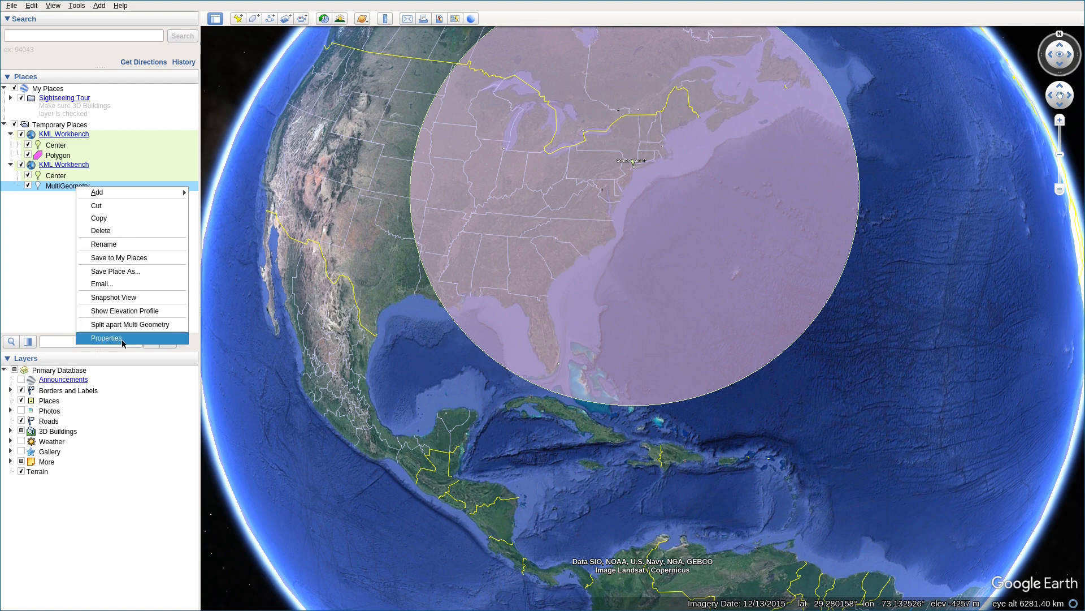
click(107, 338)
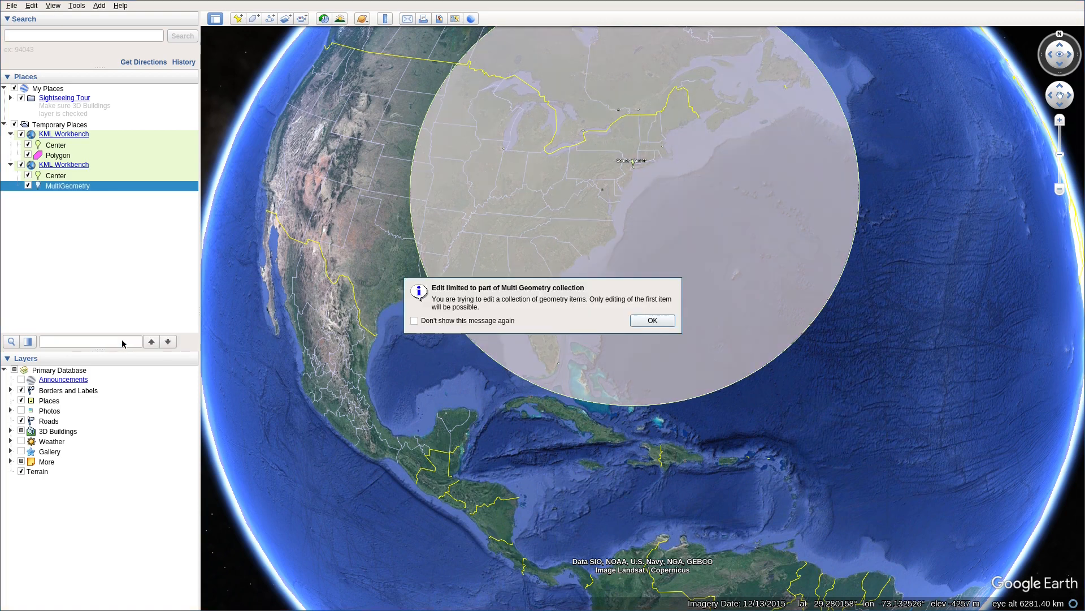
mouse_move(570, 316)
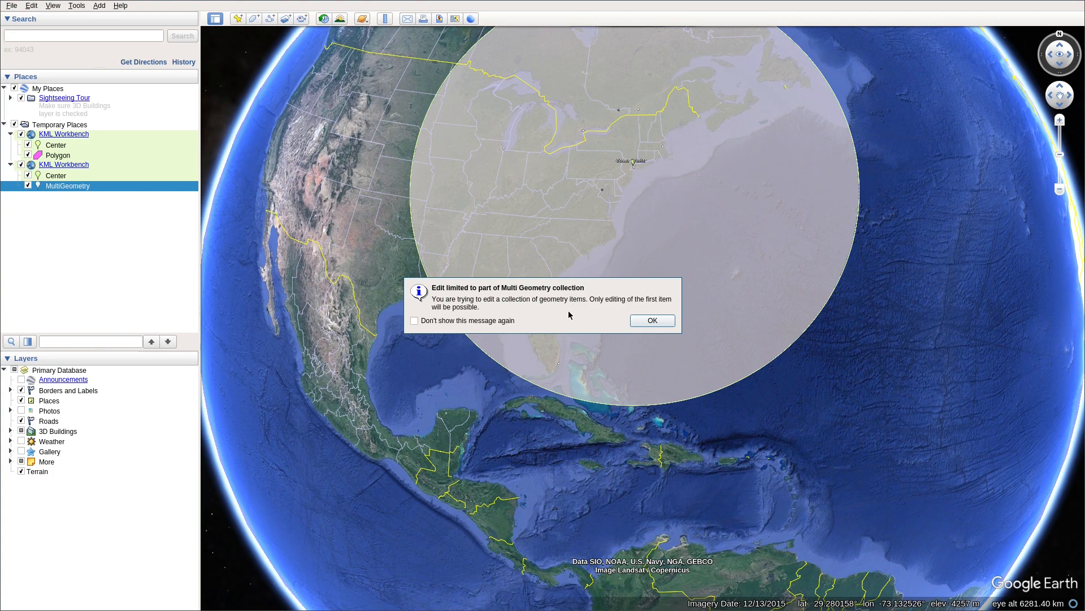
mouse_move(570, 313)
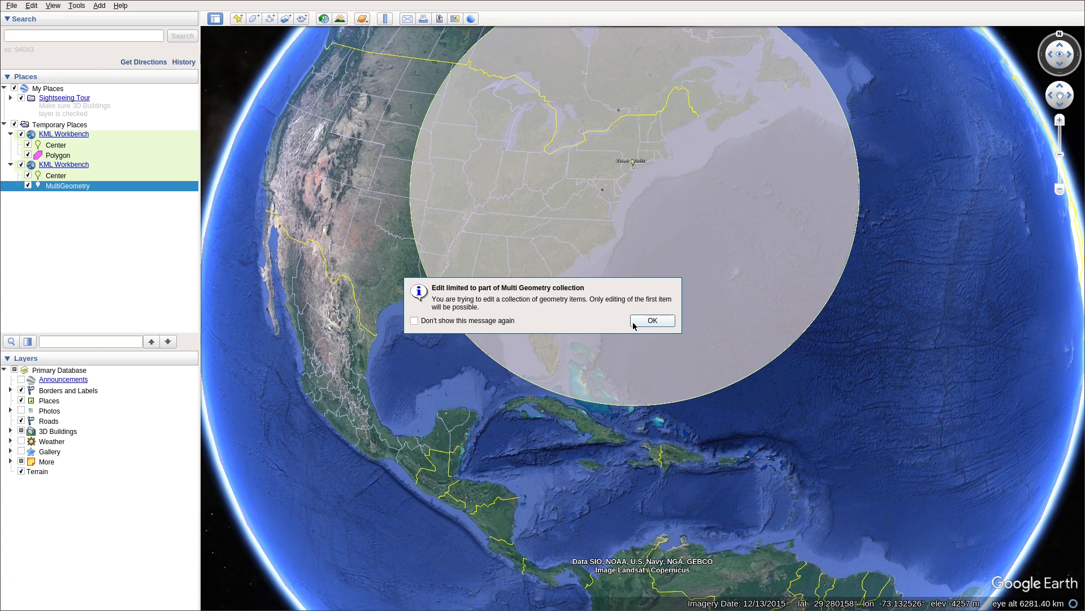
mouse_move(655, 325)
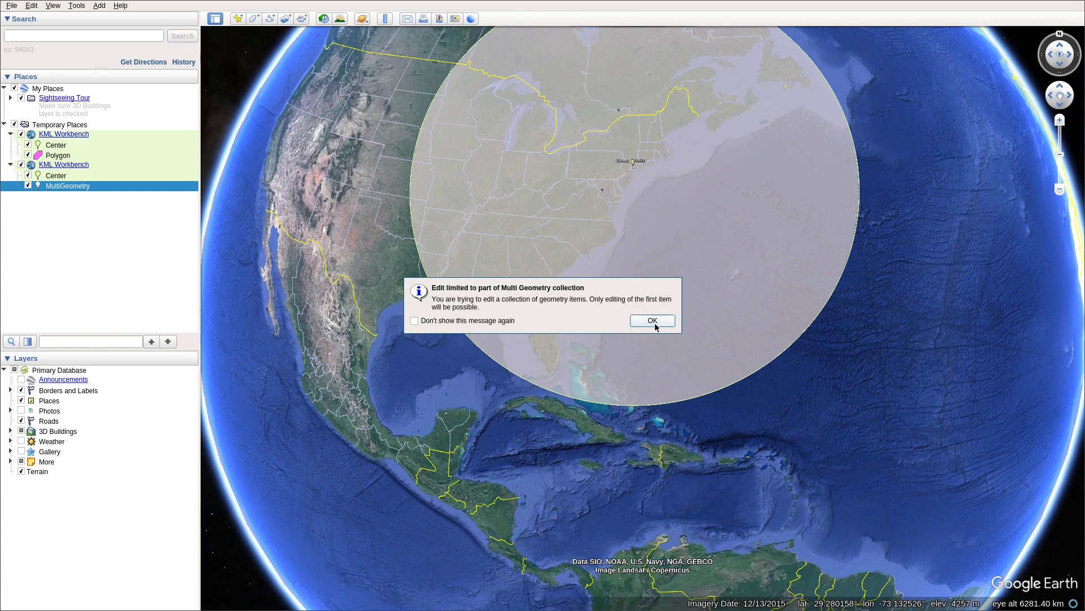
click(652, 320)
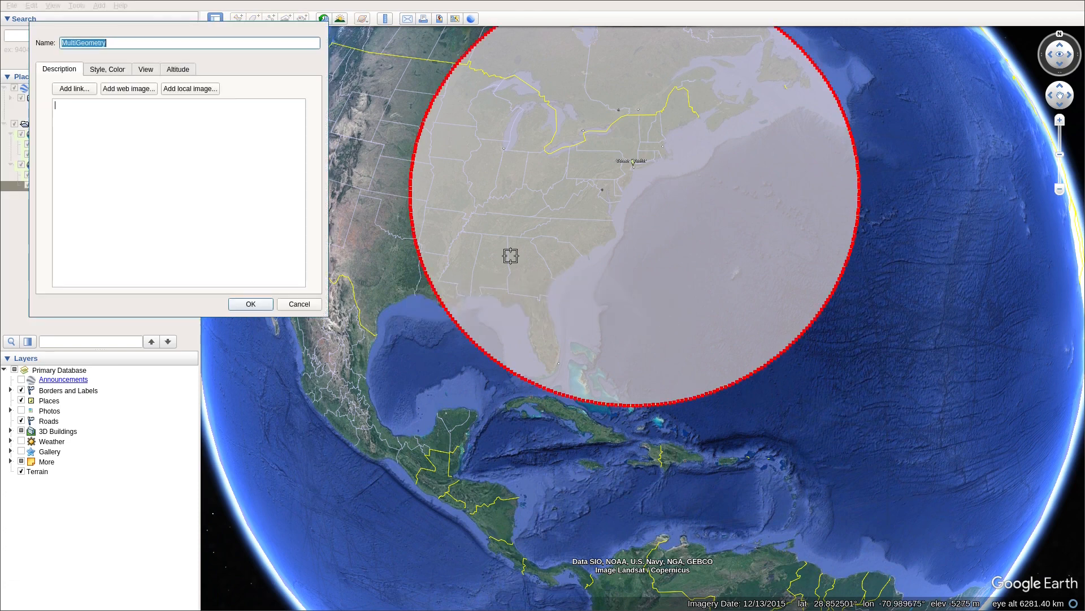
Step: In Style, Color, set the circle's Area colour to red
click(106, 69)
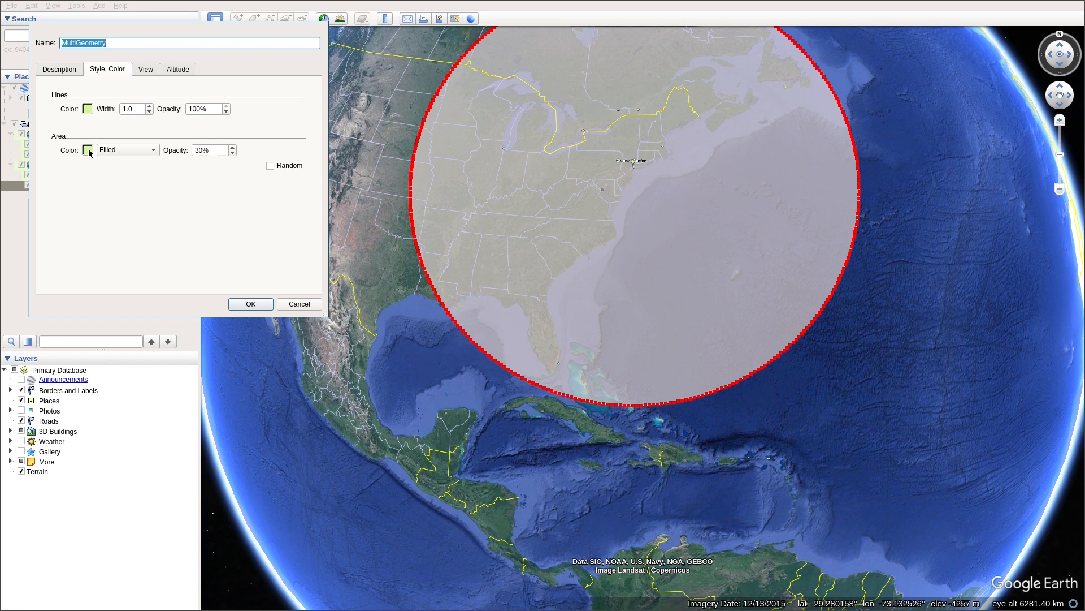
click(88, 150)
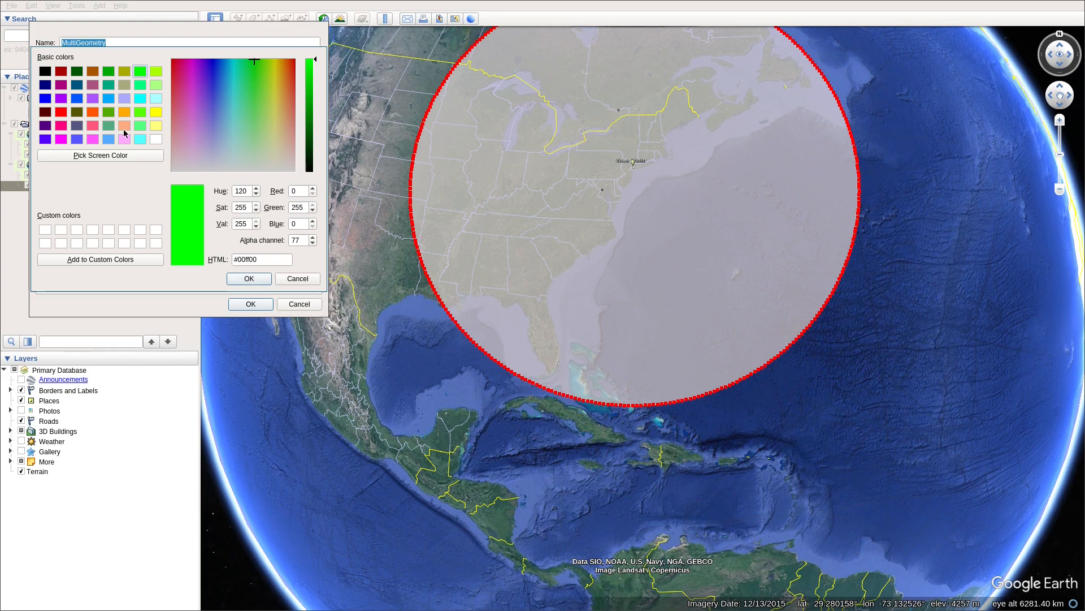
mouse_move(69, 117)
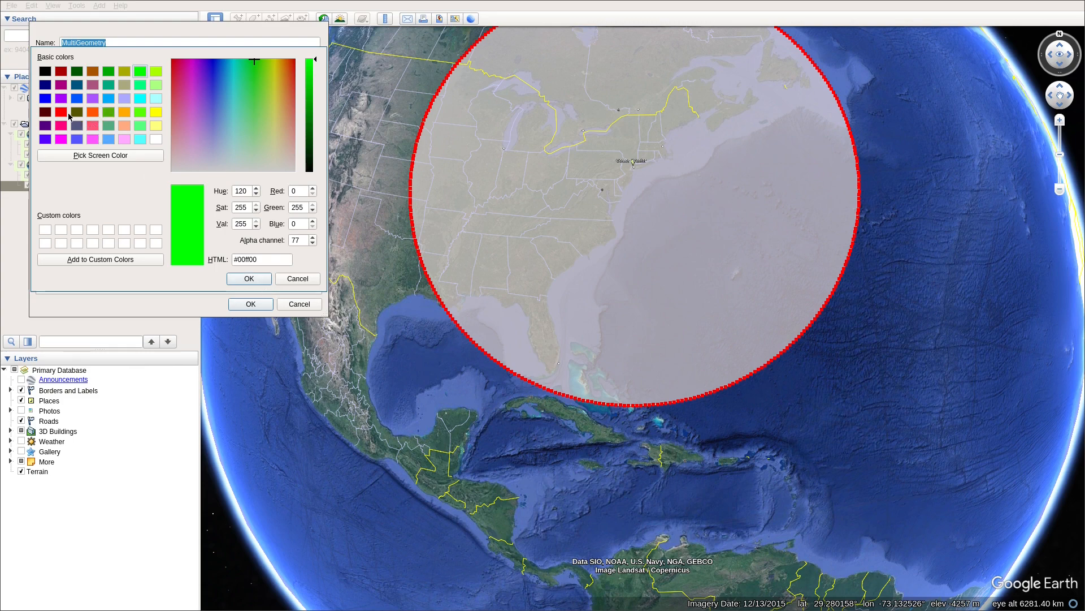
click(247, 279)
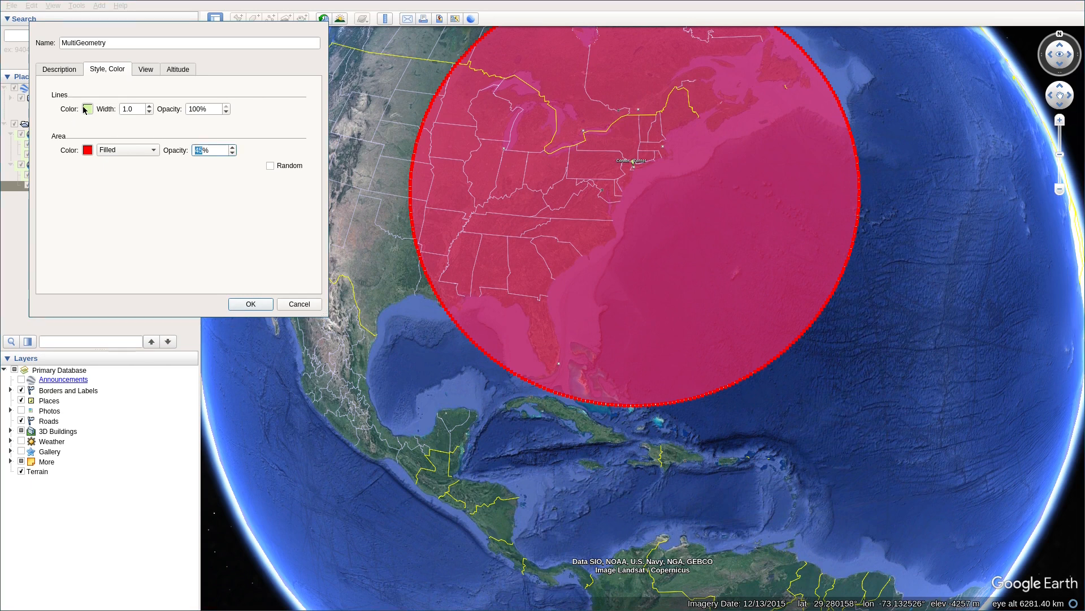
Step: Set the Lines colour to green with width 4.0 and apply the style
click(149, 106)
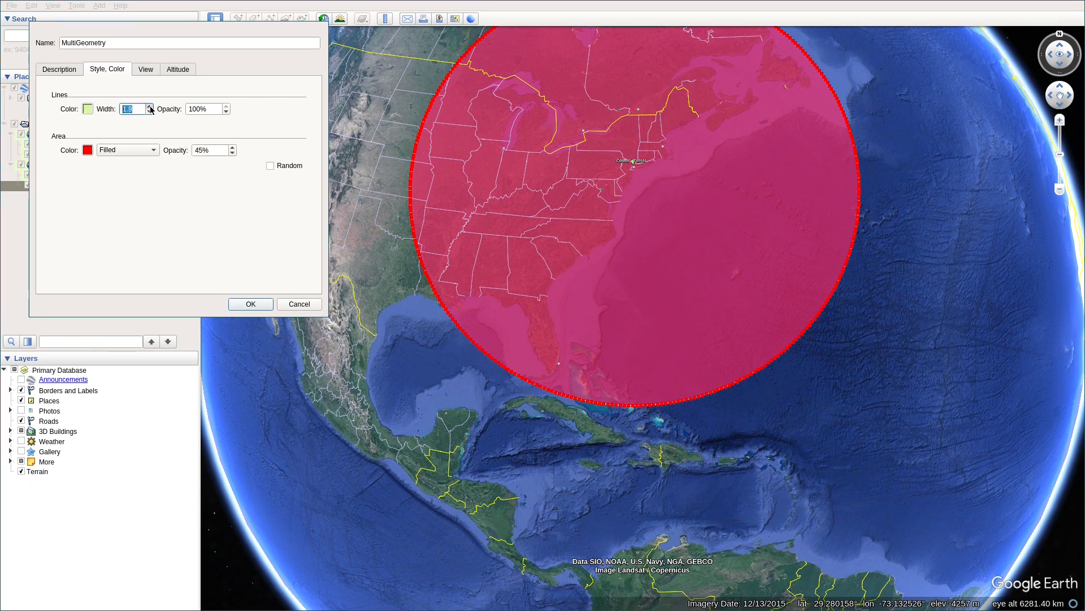
click(87, 109)
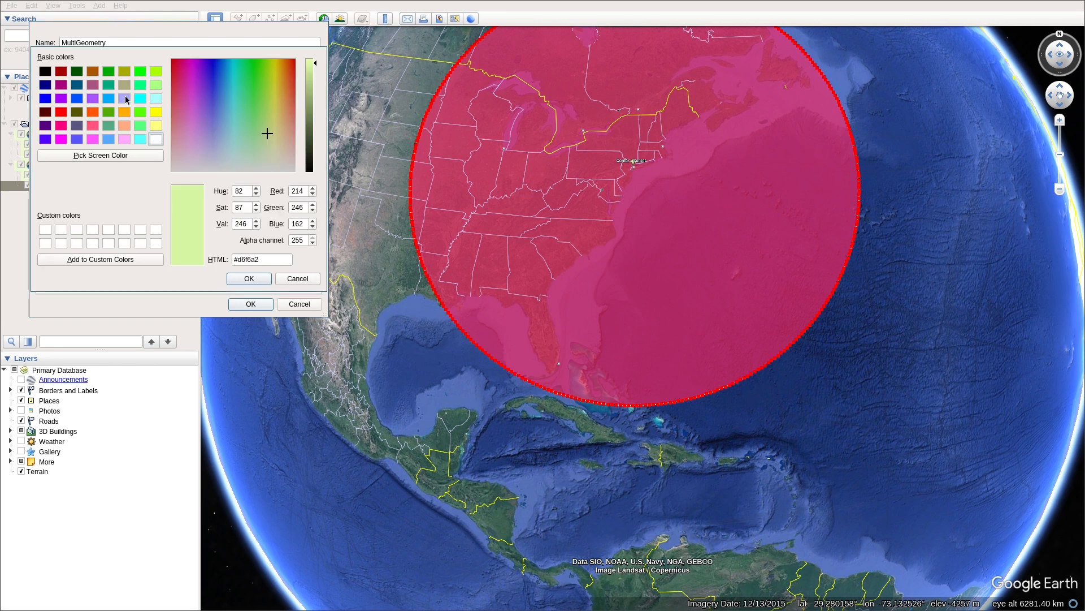
click(297, 278)
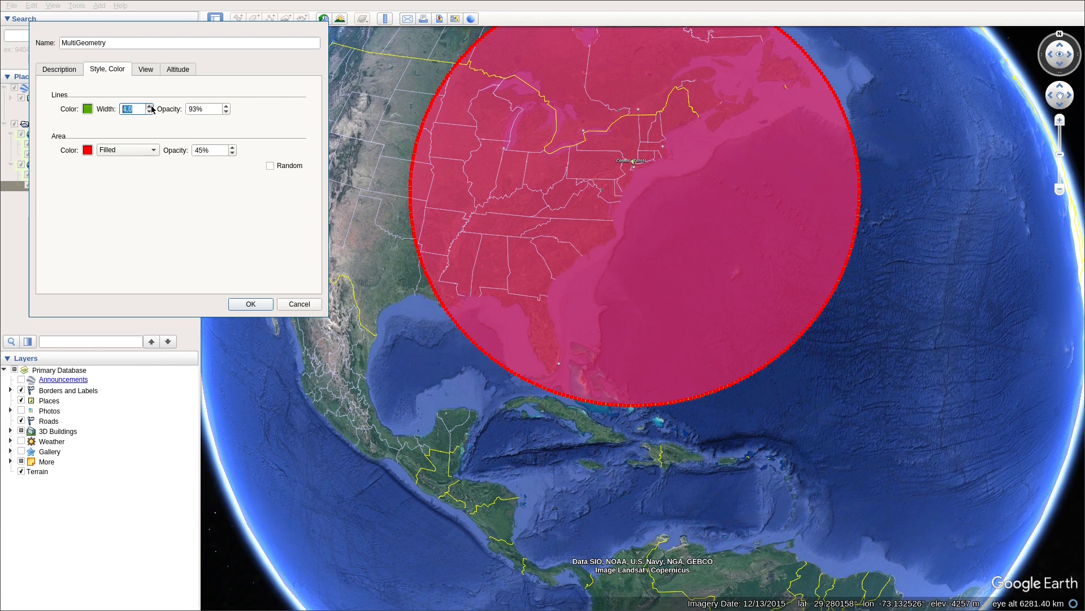
mouse_move(270, 297)
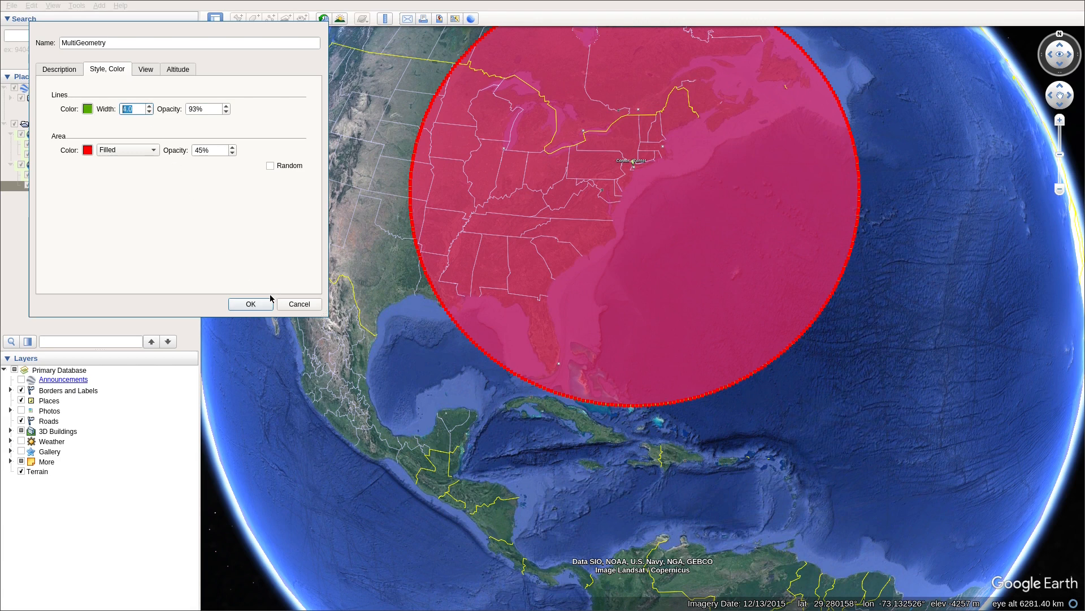
text(4.0)
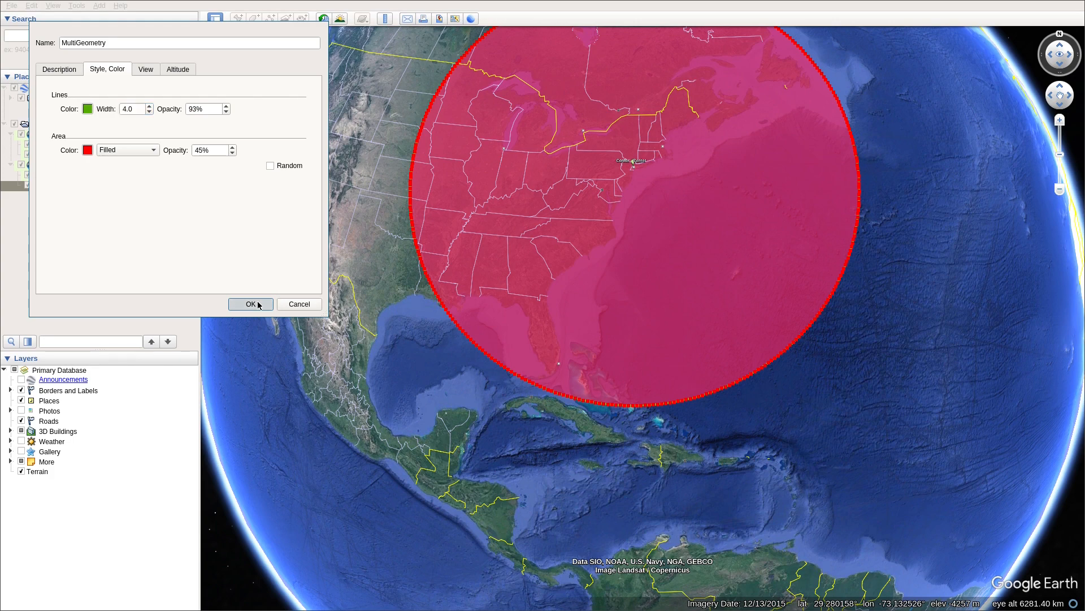
click(249, 305)
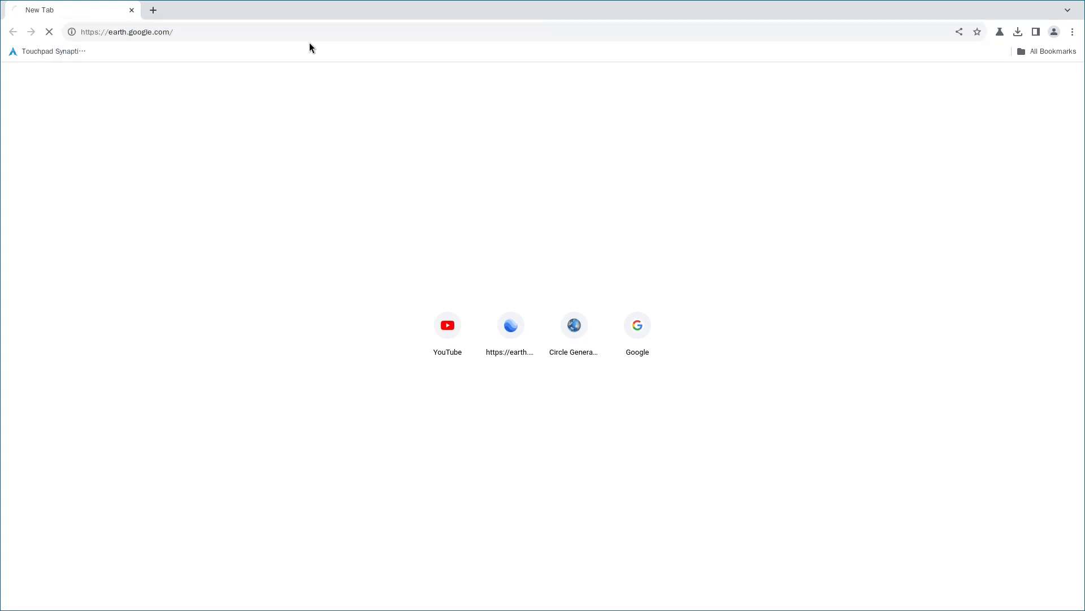
Step: Bring up Google Earth at earth.google.com in the browser with the globe loaded
click(510, 324)
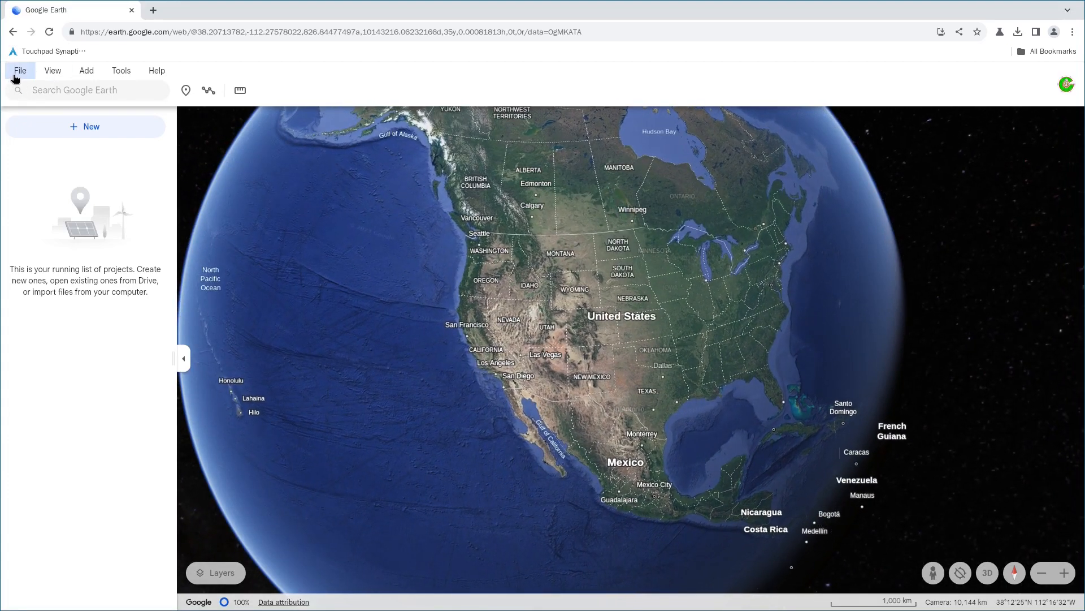
Step: Import 20231217_024328_circle1.kml from tmp into Google Earth web
click(20, 70)
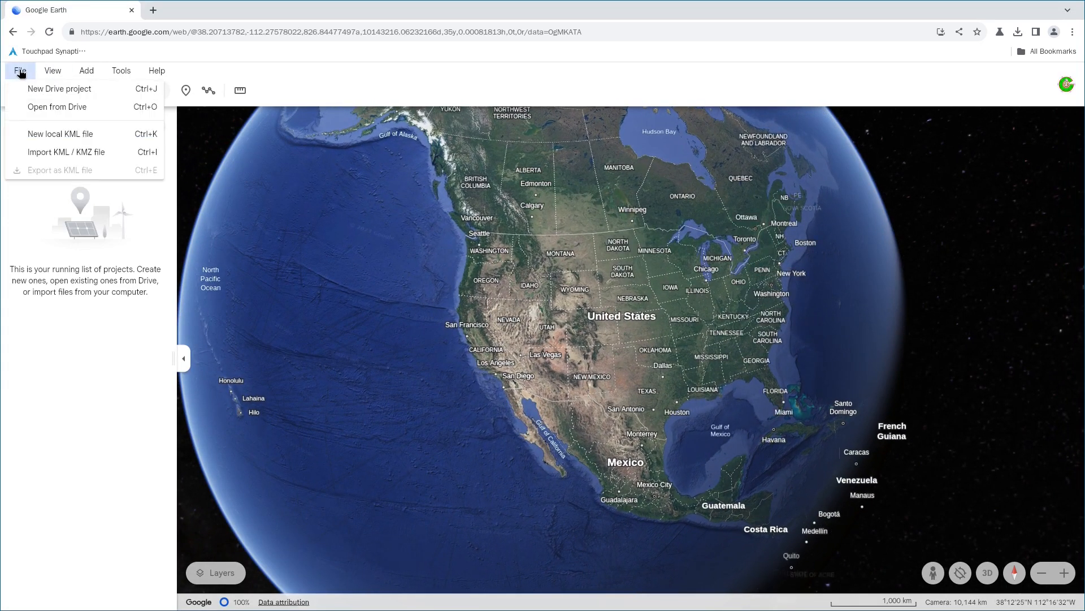
mouse_move(66, 151)
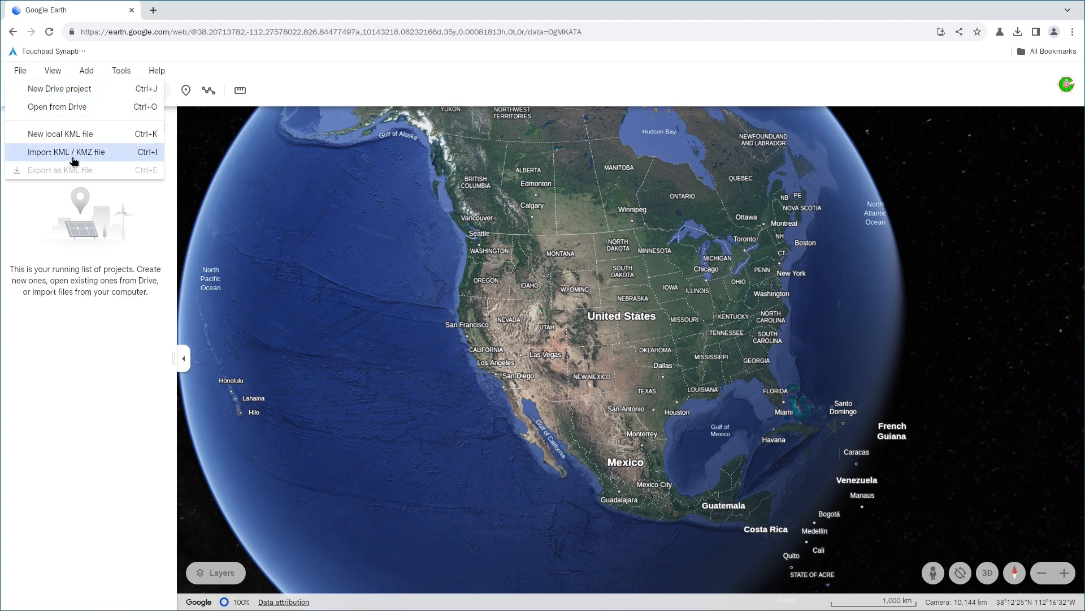
click(66, 151)
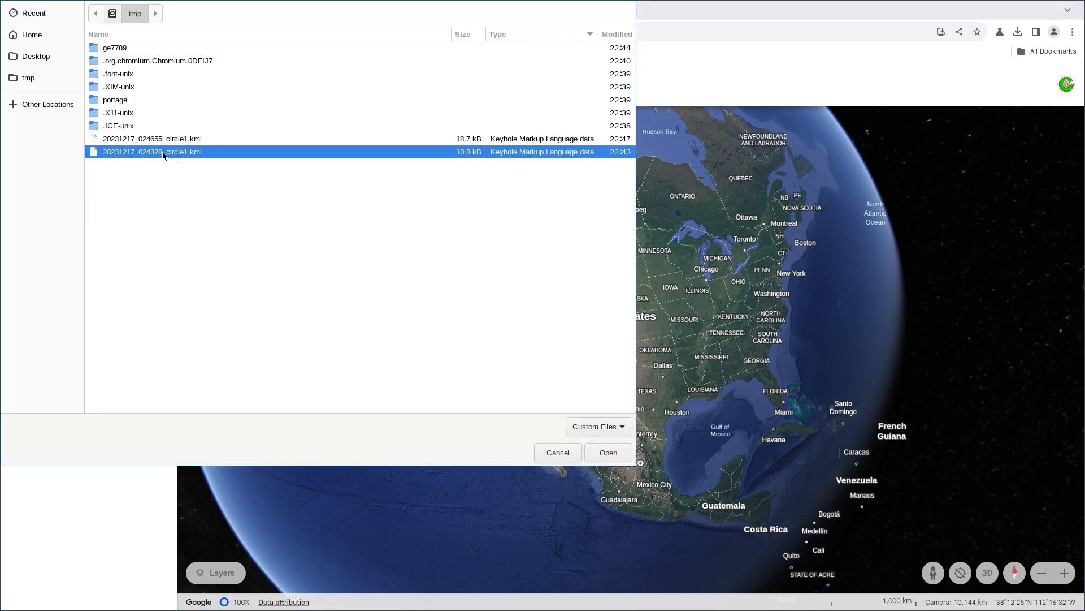
click(116, 47)
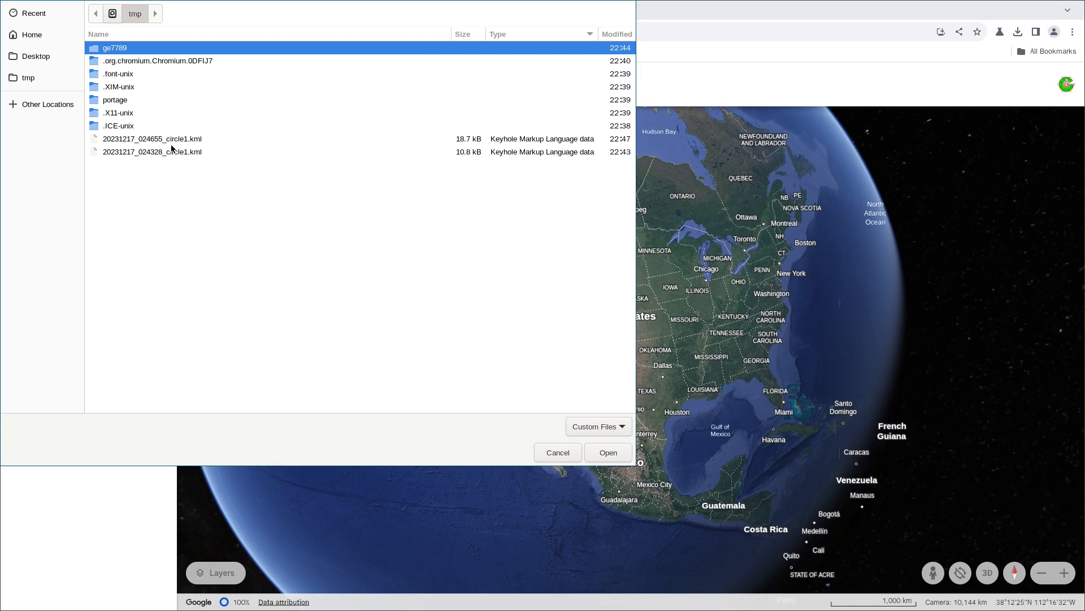
click(153, 152)
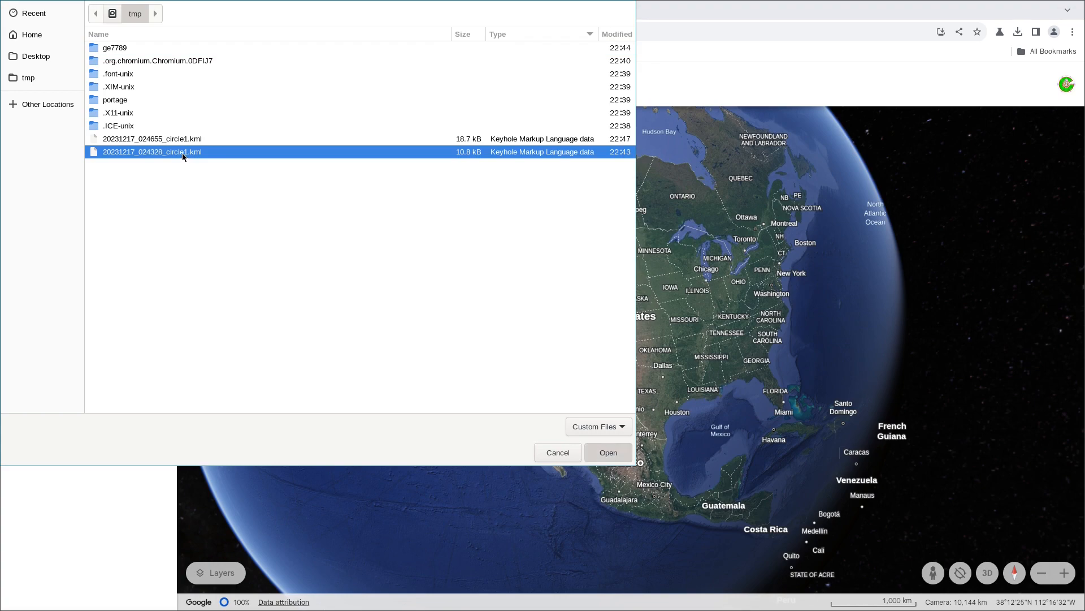
click(608, 453)
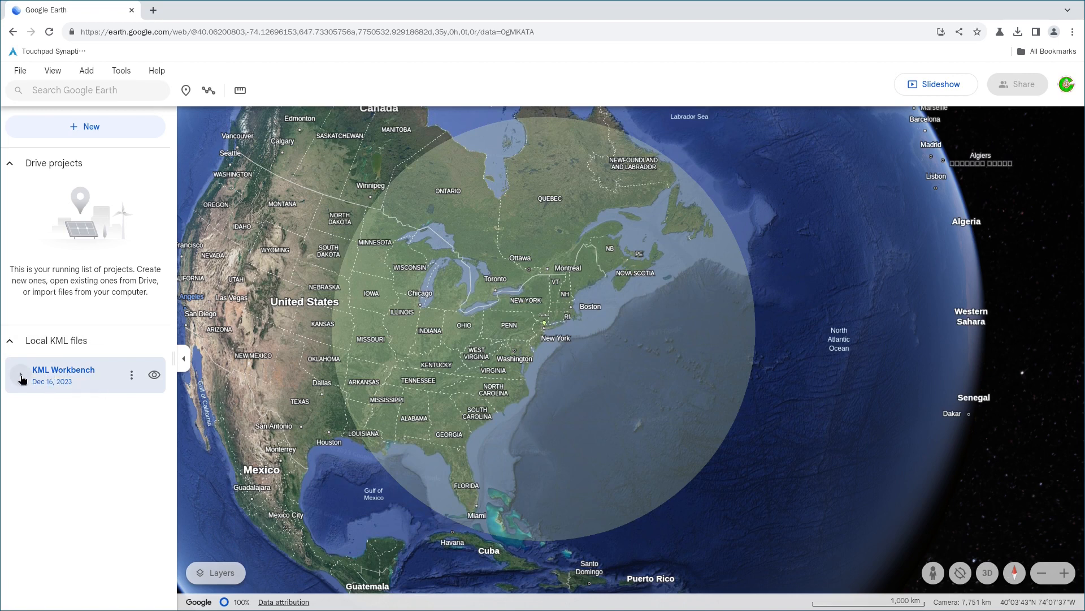
Step: Expand KML Workbench, edit the Polygon's style and set its fill colour to red
click(21, 378)
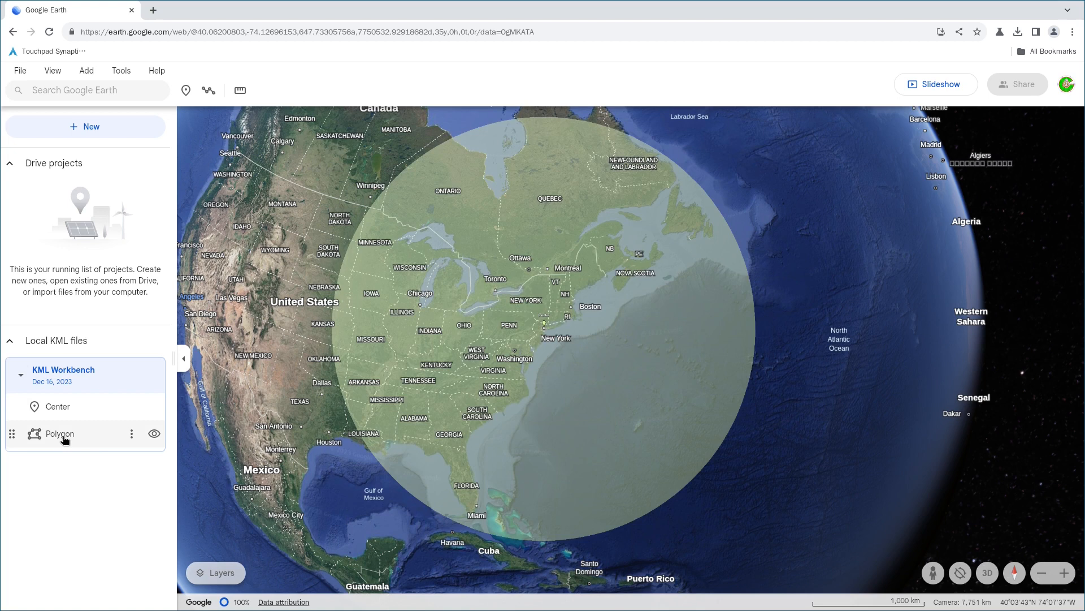
click(60, 433)
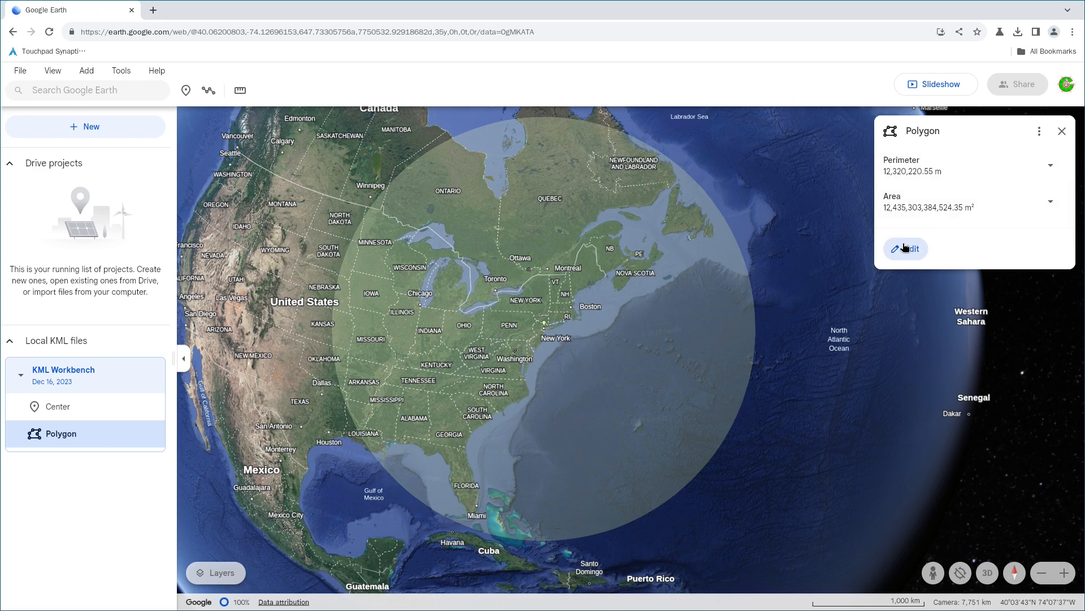
click(905, 248)
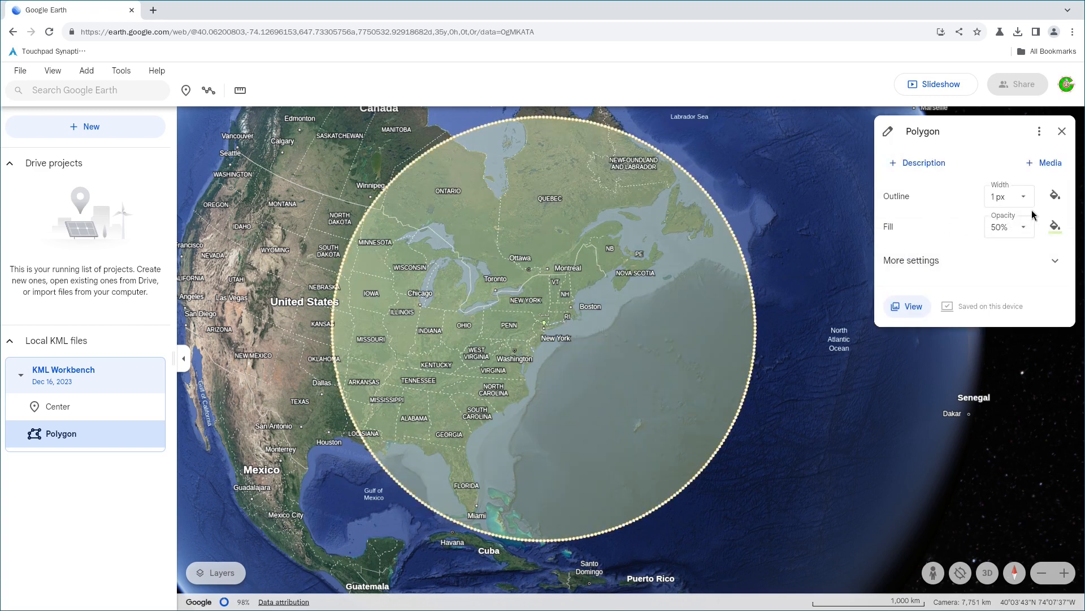
mouse_move(1023, 231)
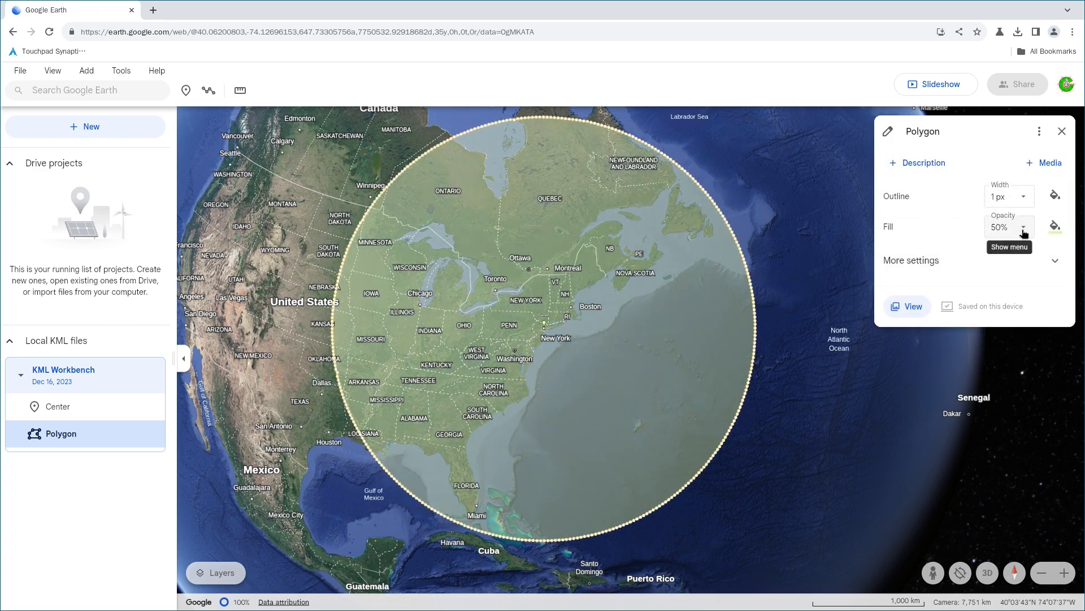
click(1054, 226)
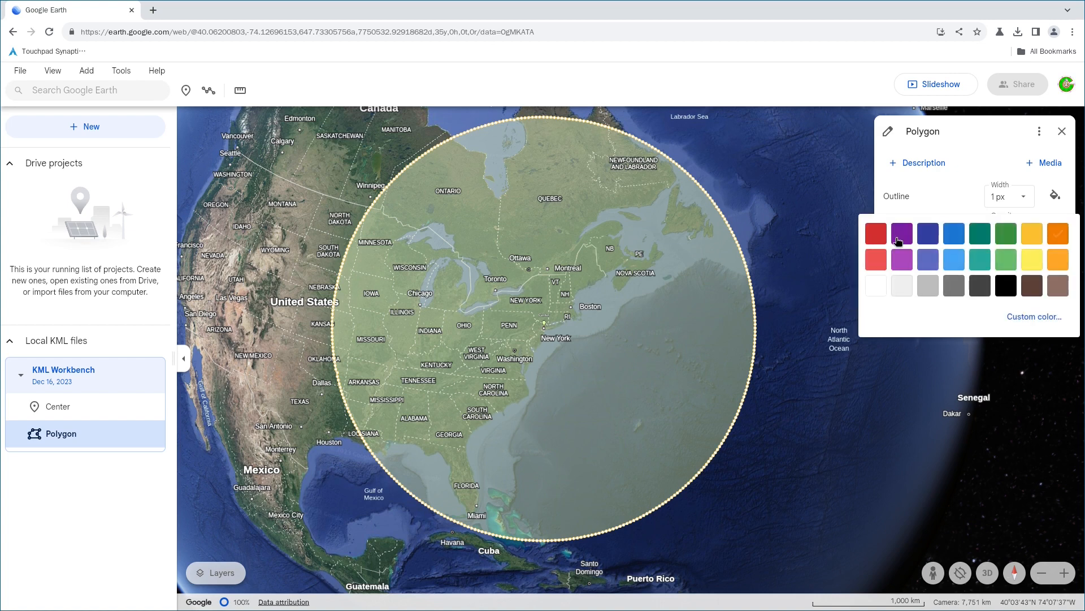
click(875, 233)
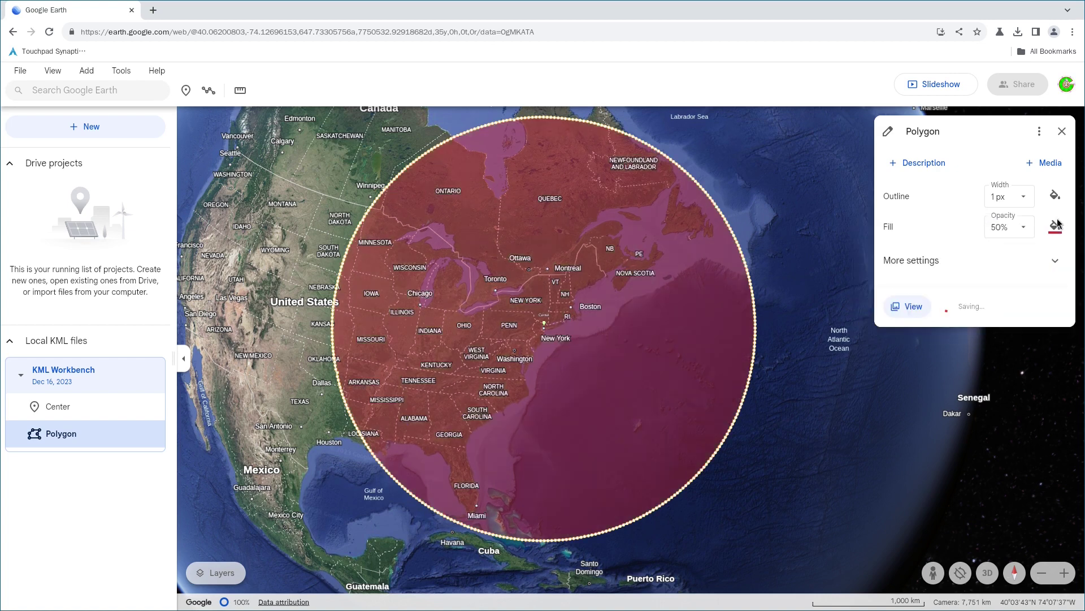